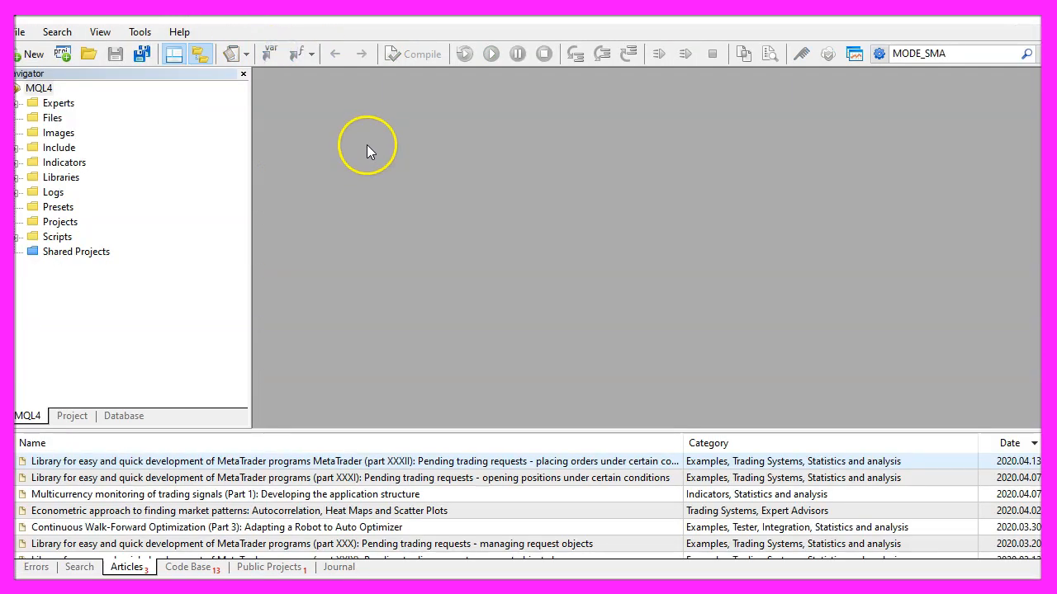
mouse_move(32, 54)
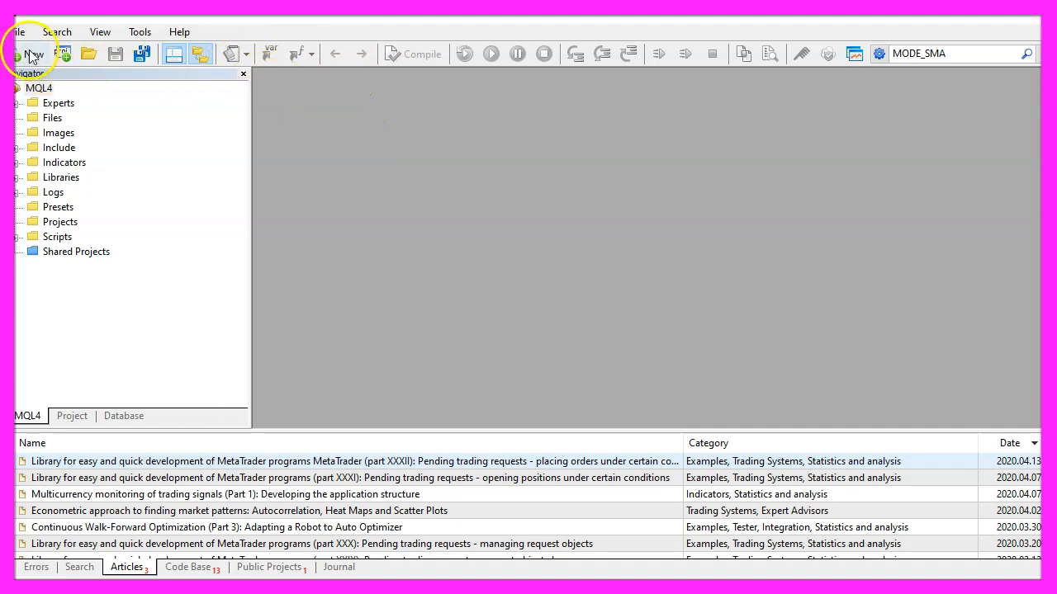
Create the expert advisor Basics\SimpleShiftedEMA from the template, skipping extra event handlers
click(34, 54)
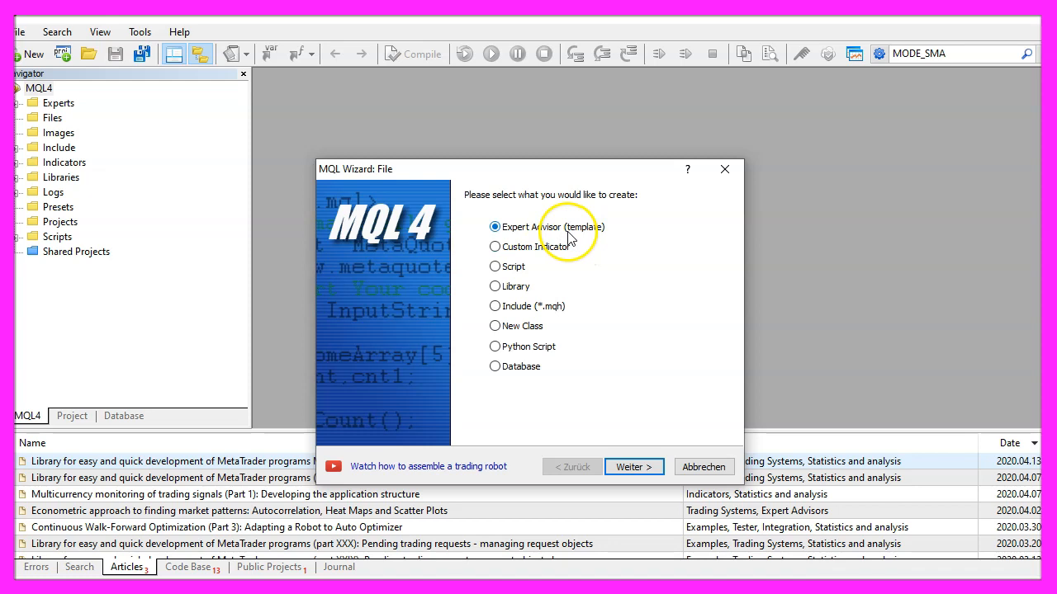
click(633, 466)
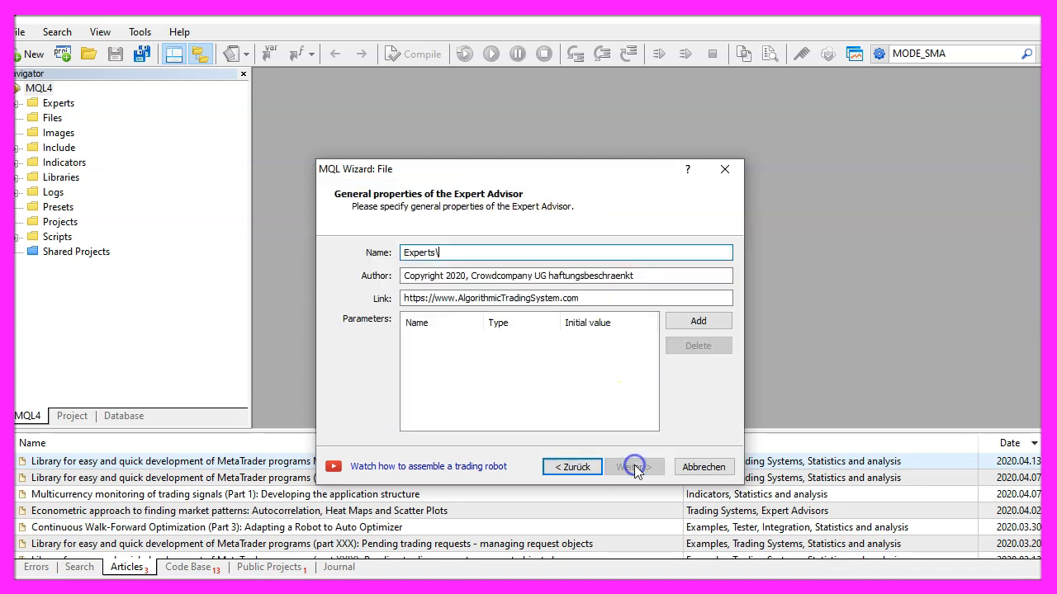
text(Basics\SimpleShiftedEMA)
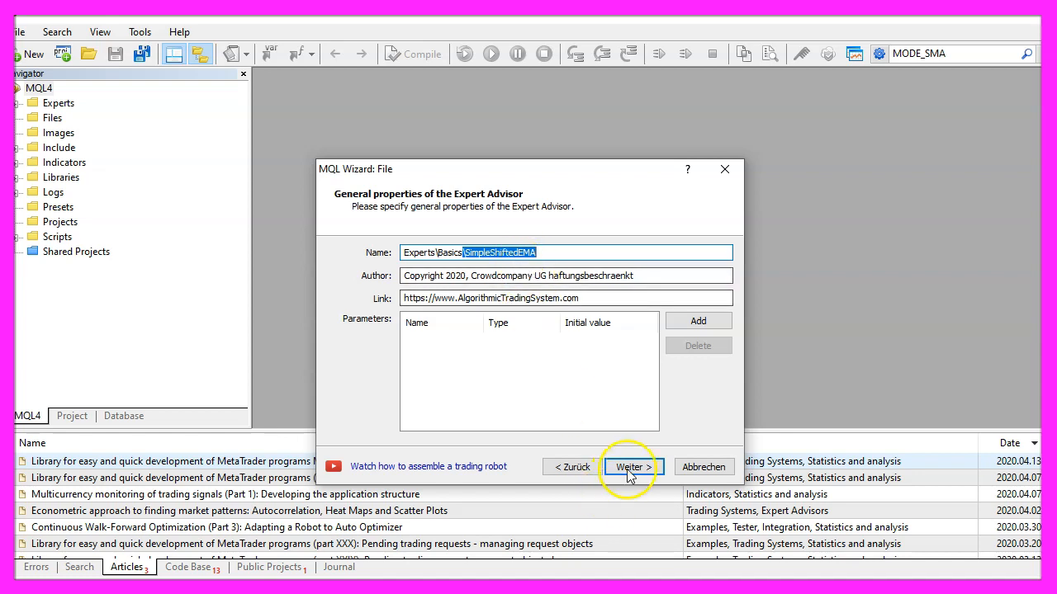
click(632, 467)
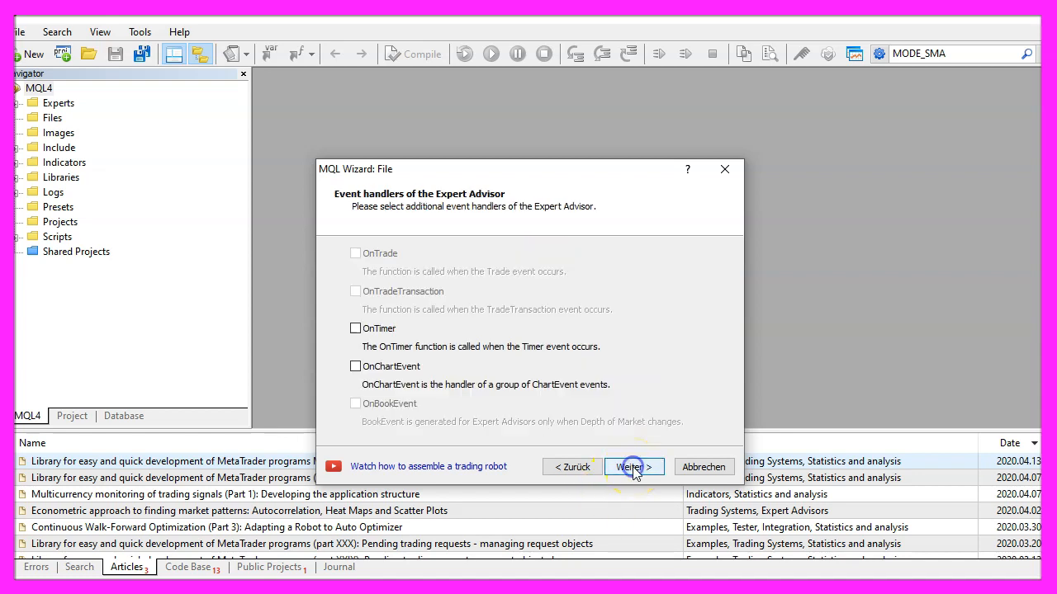
click(633, 467)
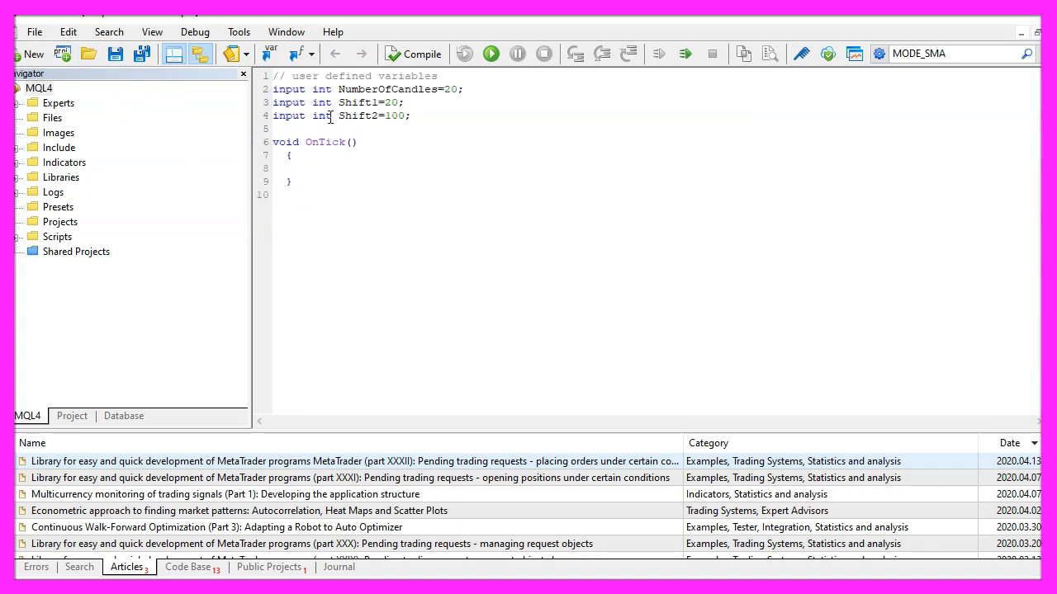
Select the input keyword to look it up in the MQL4 Reference
double_click(288, 89)
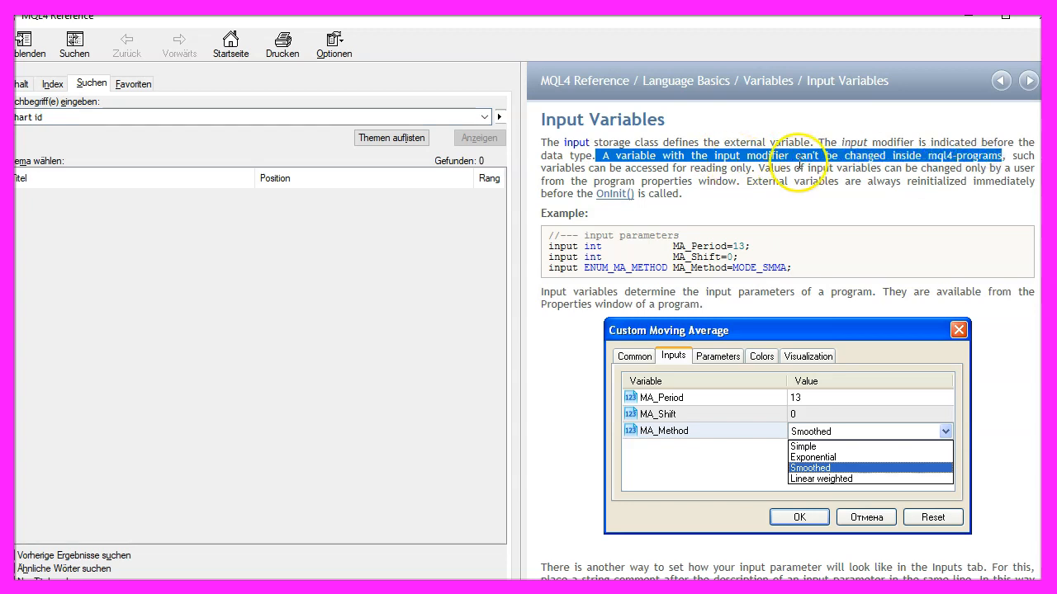
mouse_move(789, 400)
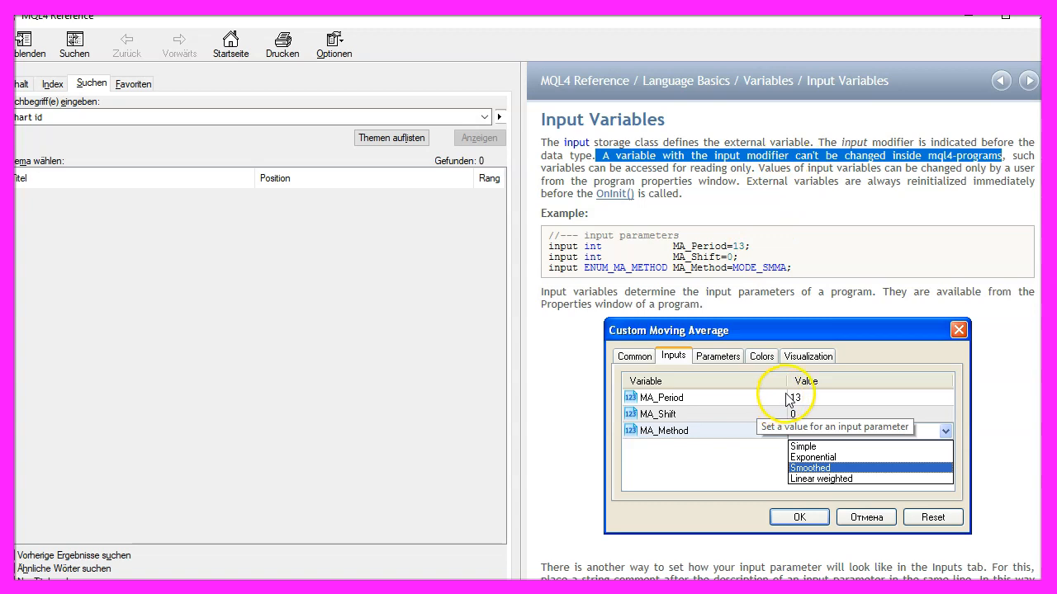
mouse_move(727, 387)
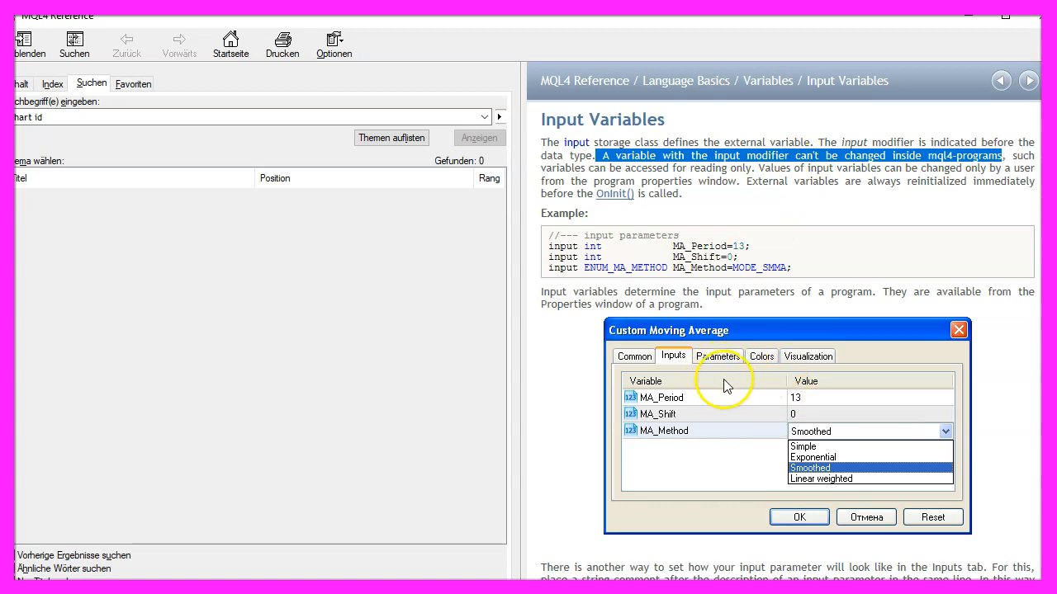
mouse_move(692, 390)
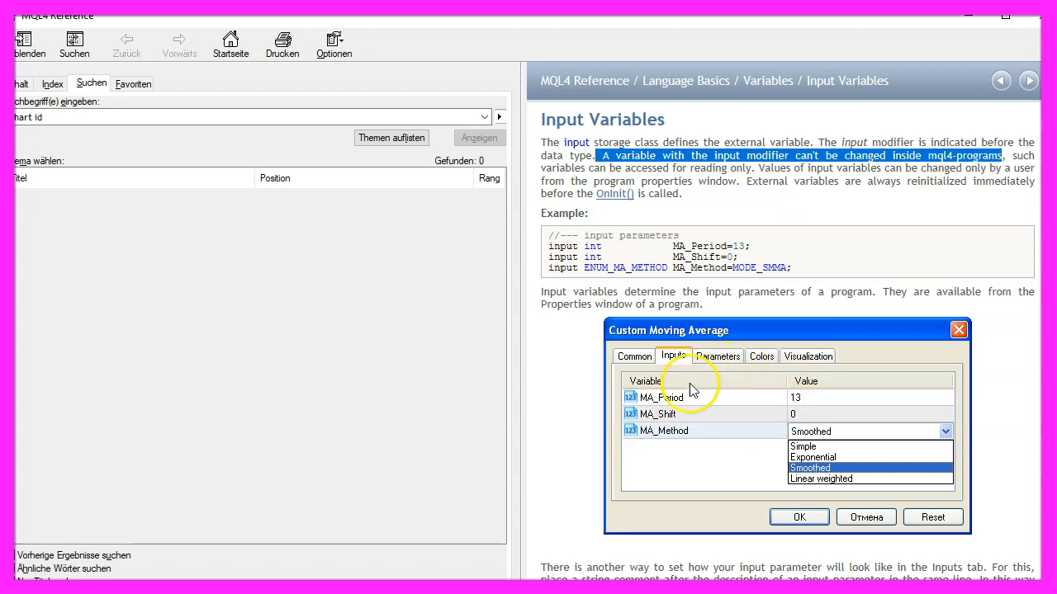
mouse_move(689, 369)
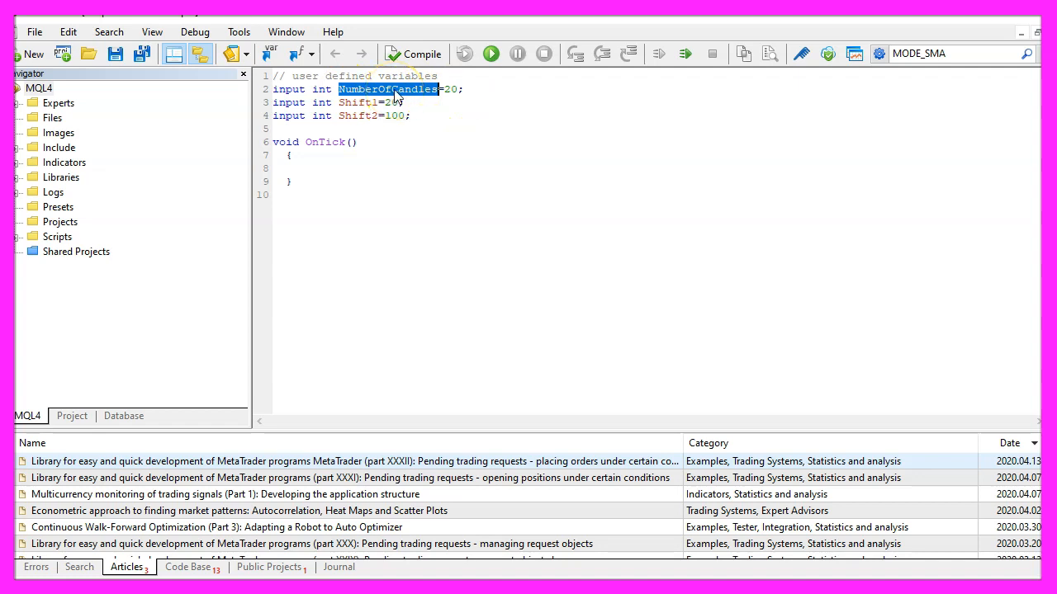
mouse_move(388, 89)
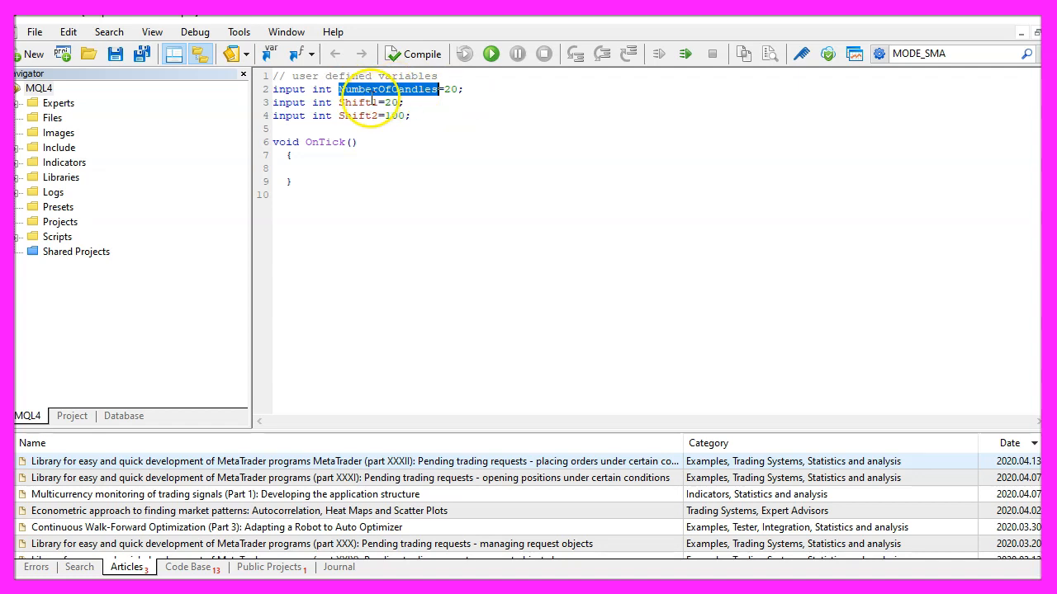
double_click(355, 102)
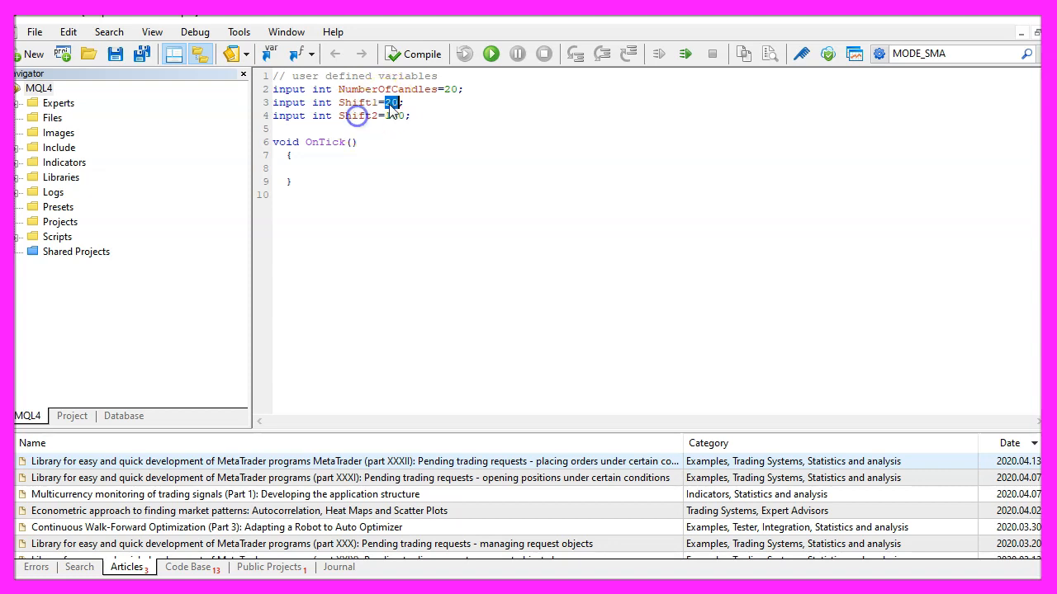
double_click(357, 115)
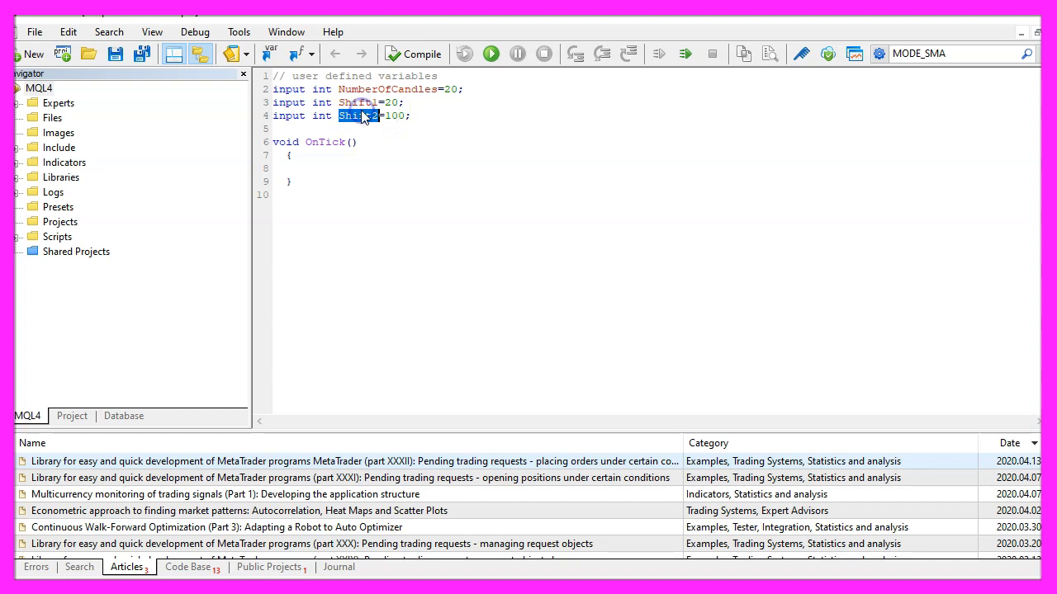
click(390, 116)
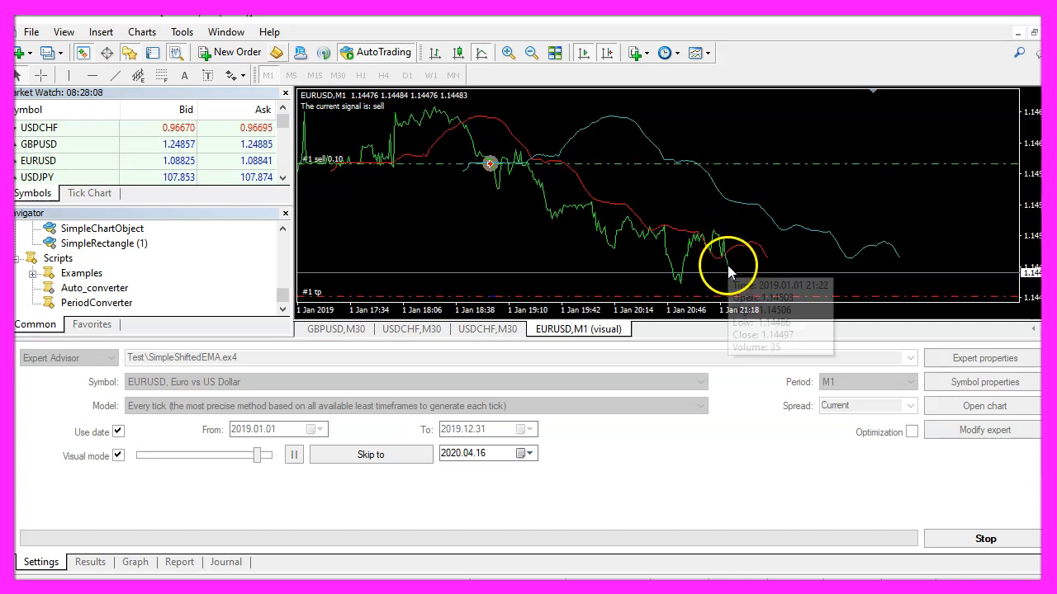
mouse_move(494, 155)
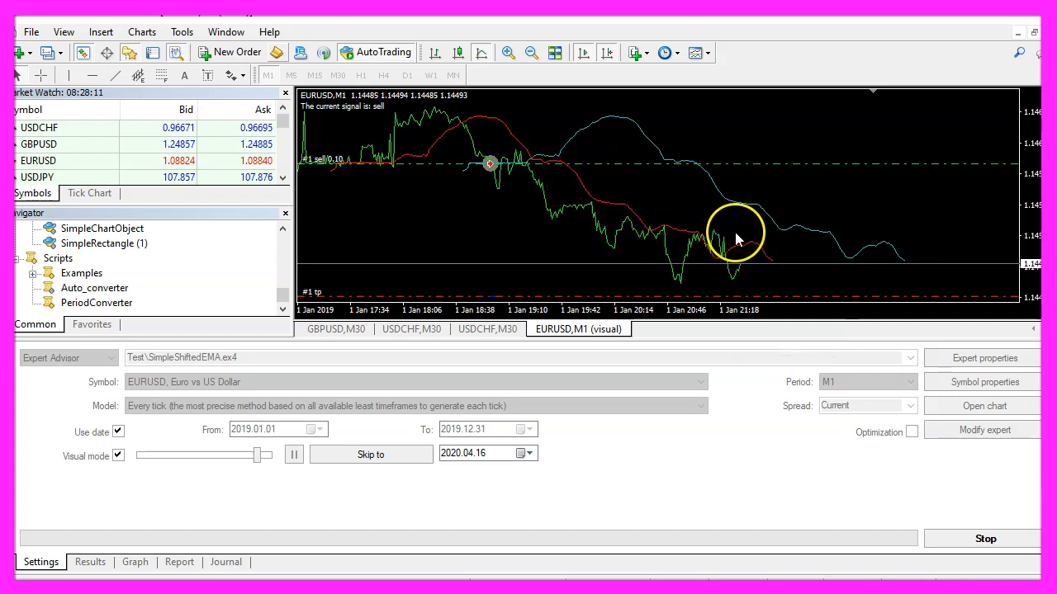
mouse_move(577, 214)
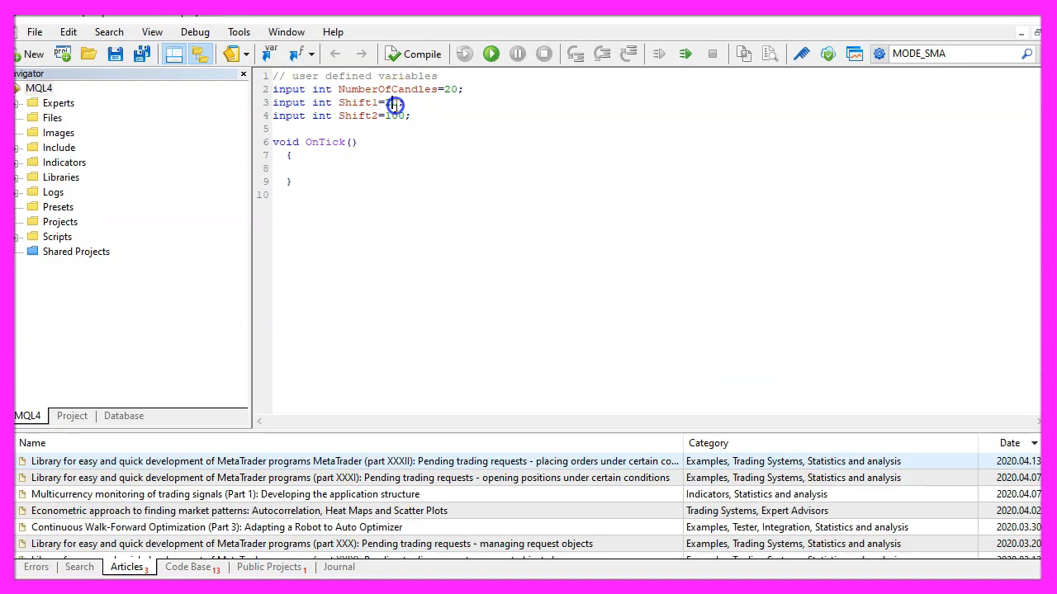
double_click(390, 102)
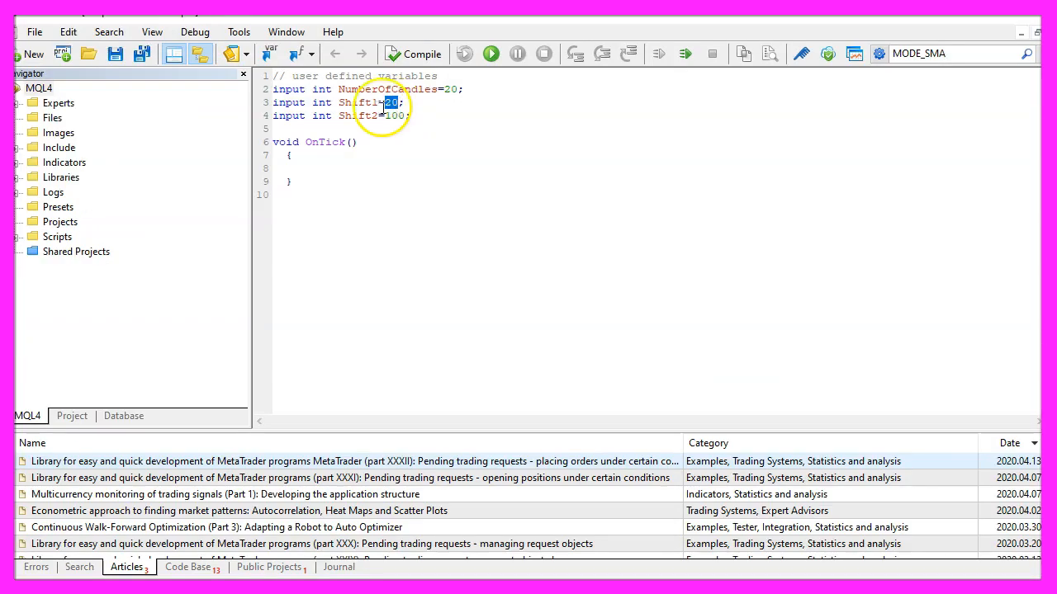
double_click(392, 115)
text(// We create a string variable for the signal)
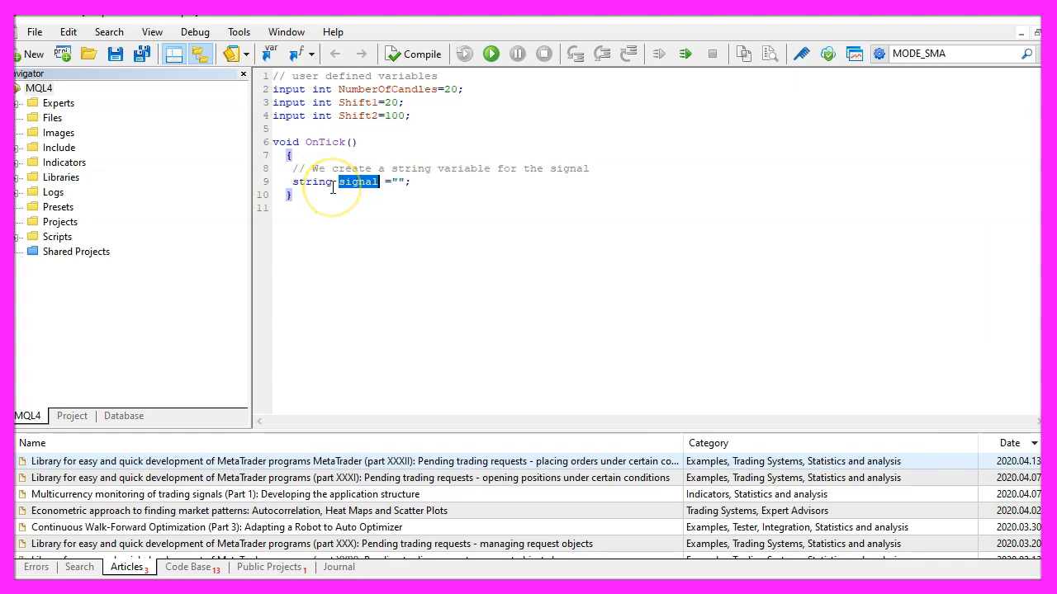
Highlight the string signal variable, the iMA call and its _Period argument
click(316, 182)
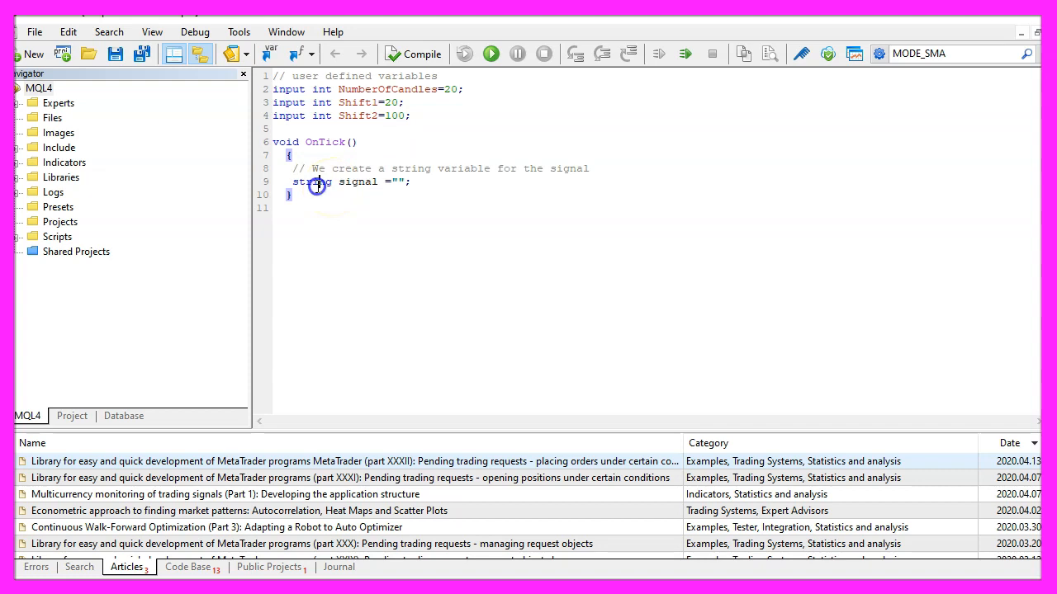
double_click(358, 182)
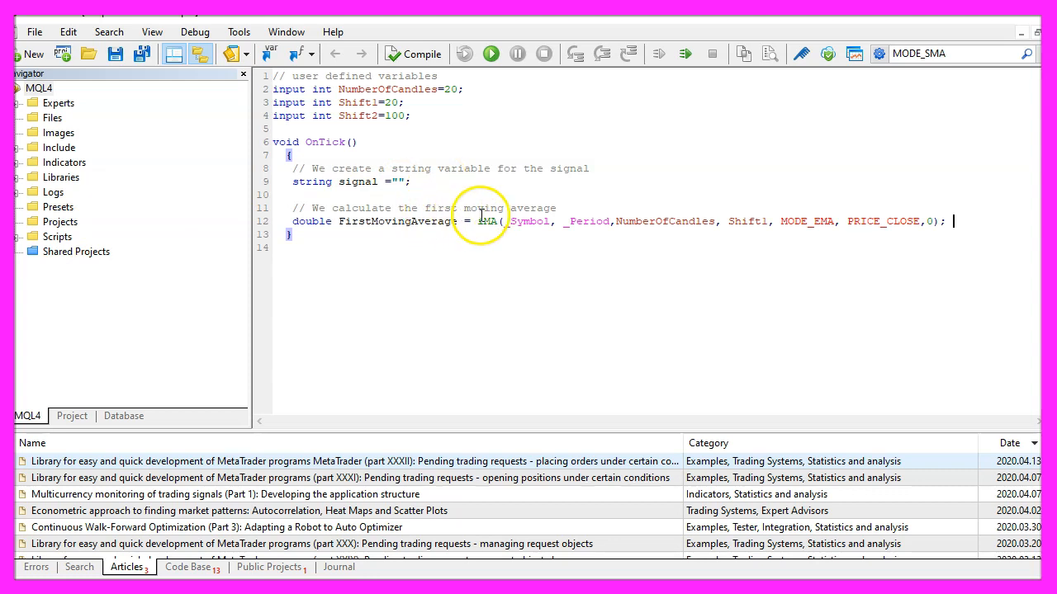
double_click(487, 221)
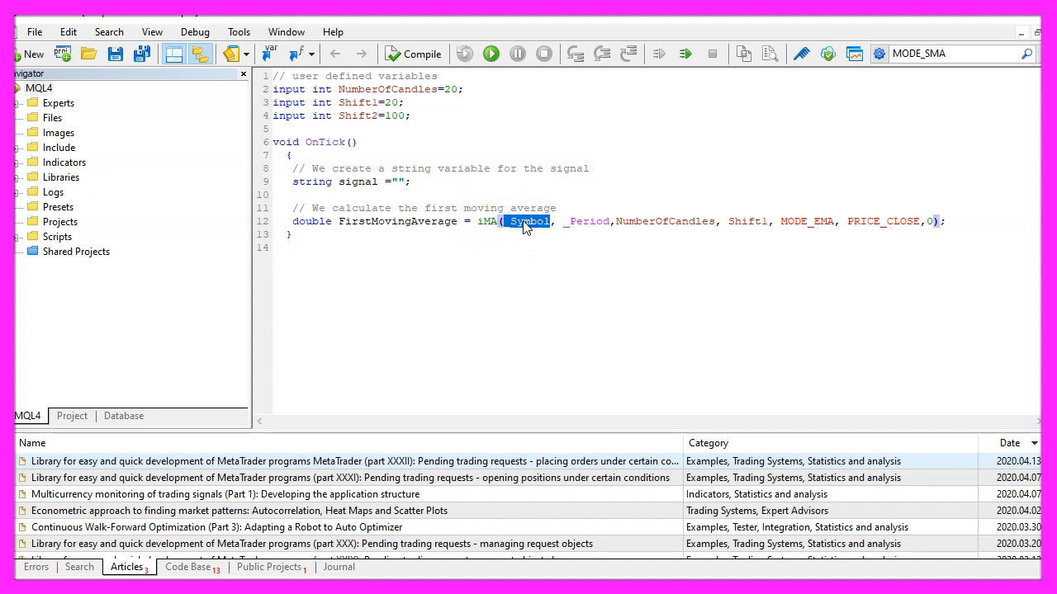
double_click(587, 221)
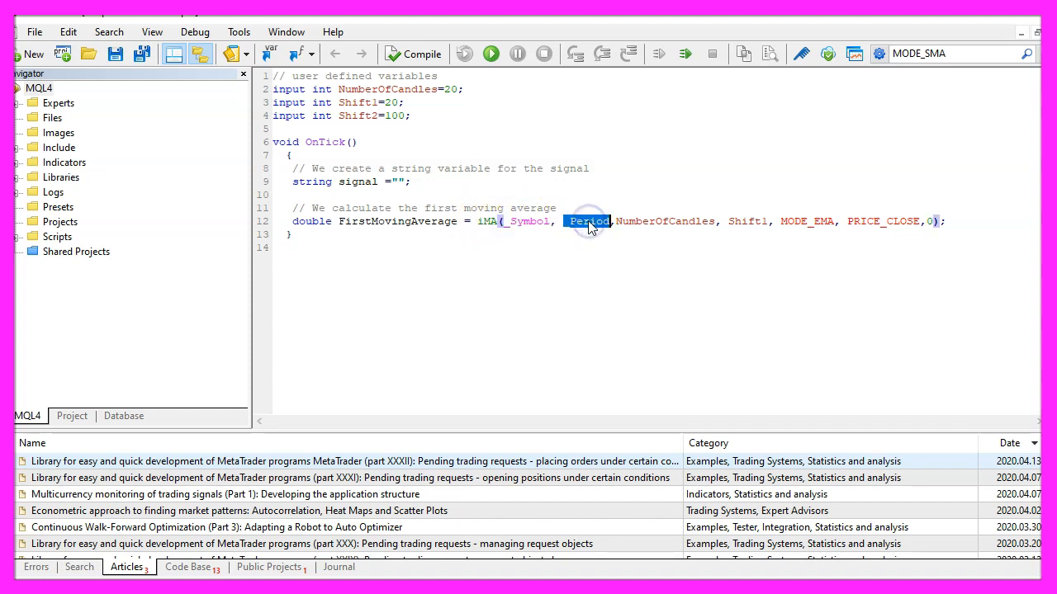
mouse_move(634, 220)
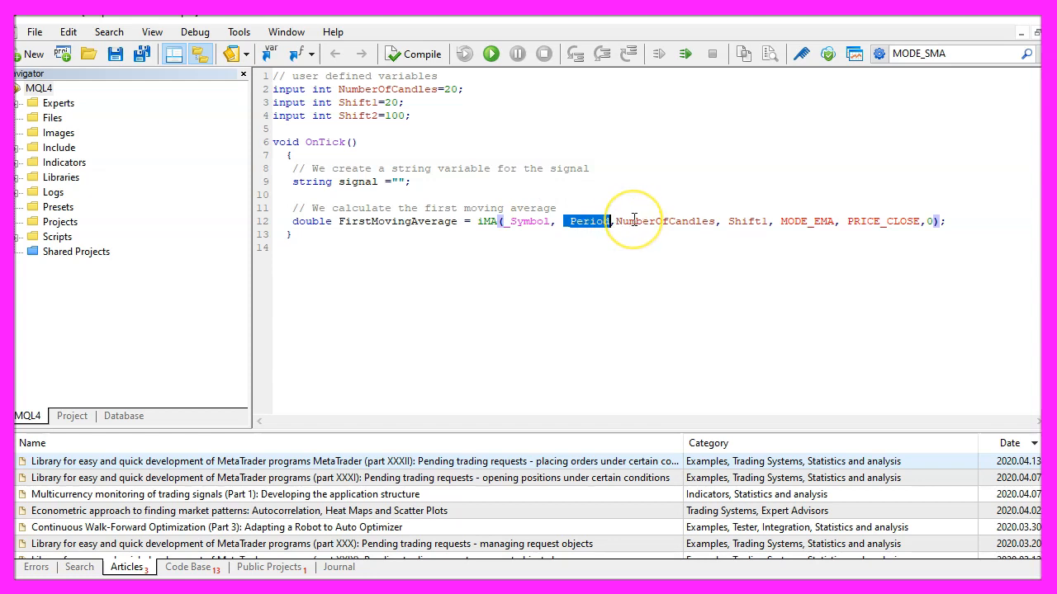
Highlight the iMA arguments NumberOfCandles, Shift1 (20) and PRICE_CLOSE
double_click(664, 221)
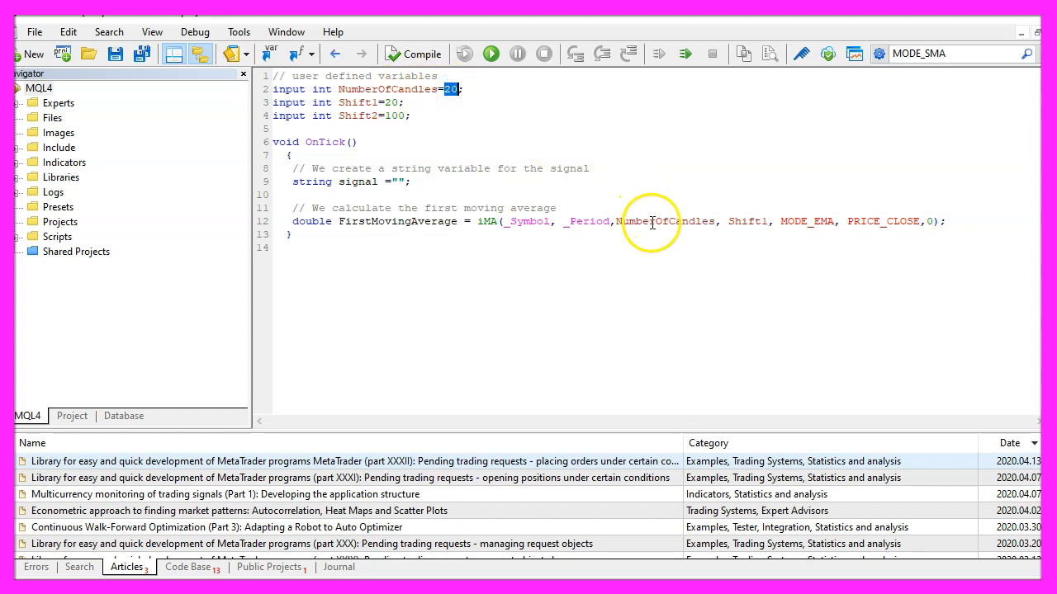
double_click(665, 222)
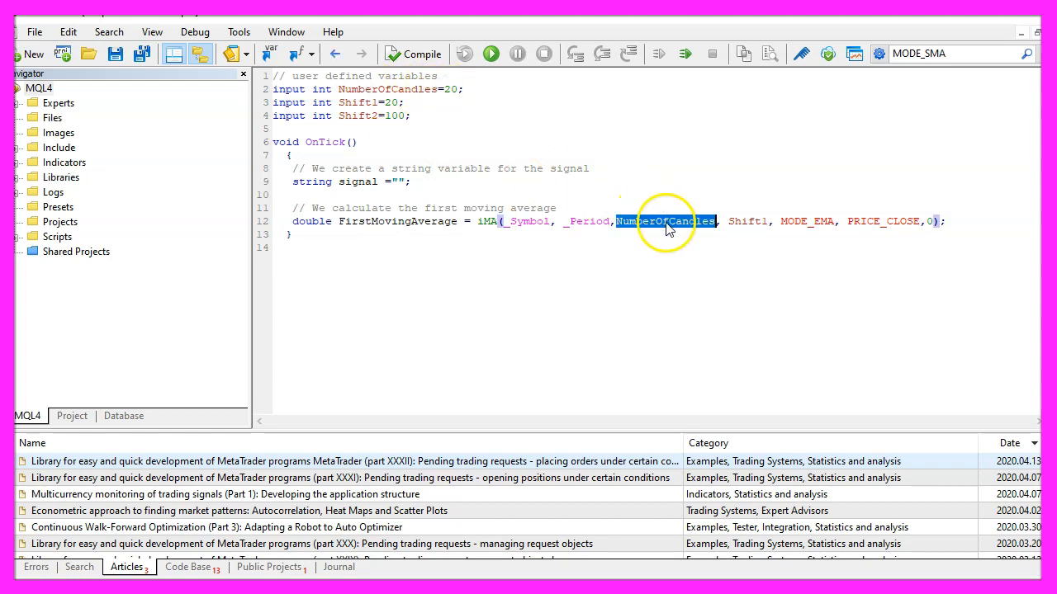
double_click(746, 221)
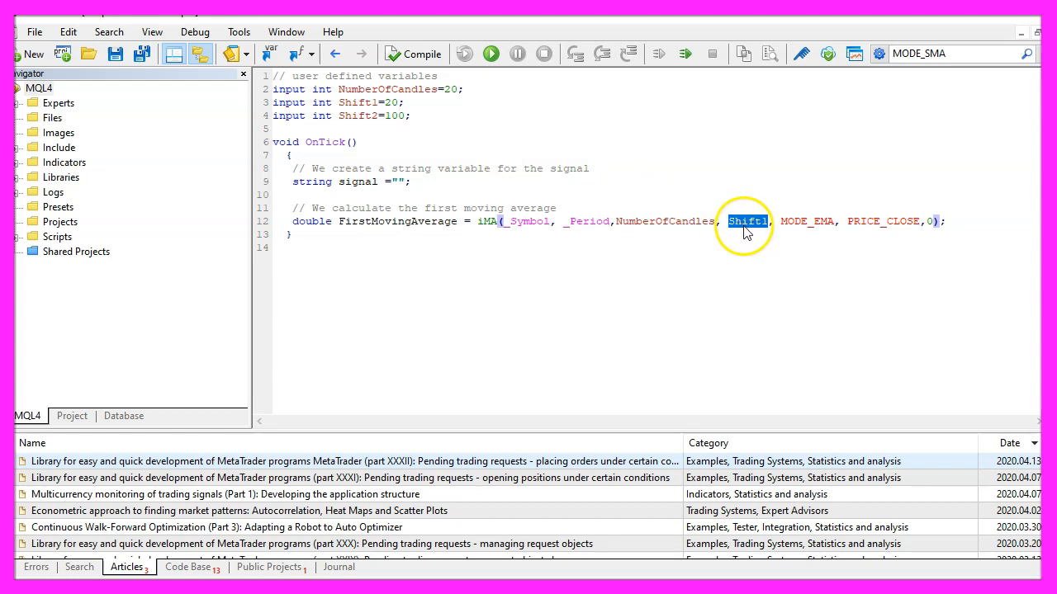
double_click(356, 102)
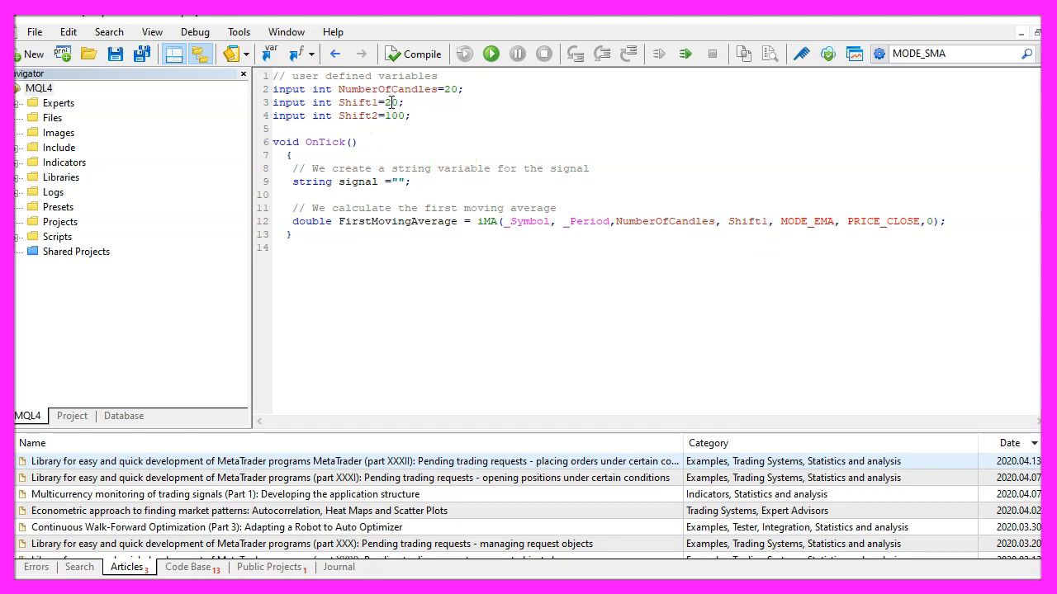
double_click(806, 221)
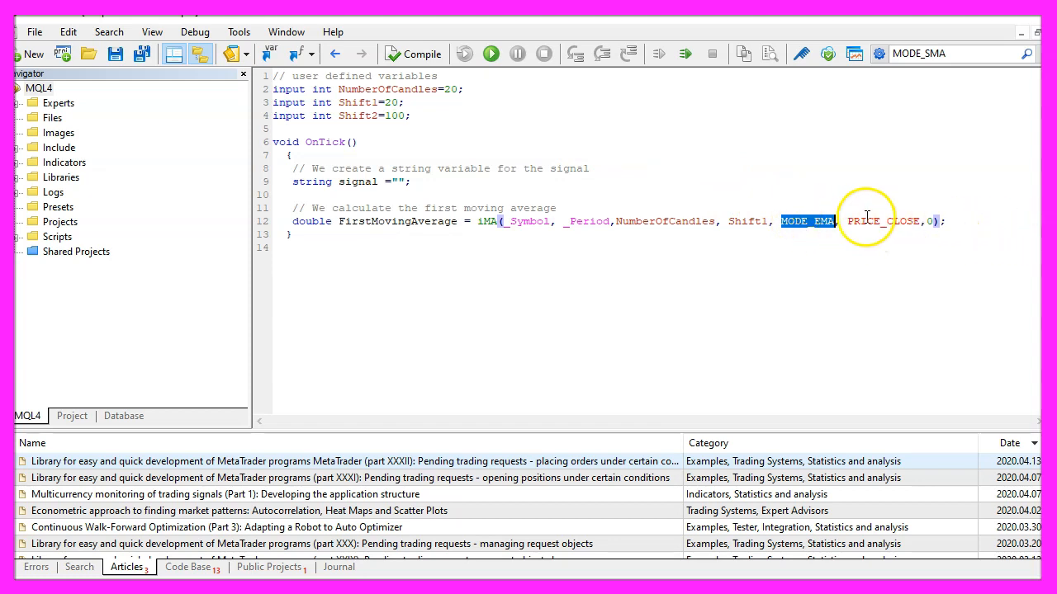
double_click(883, 221)
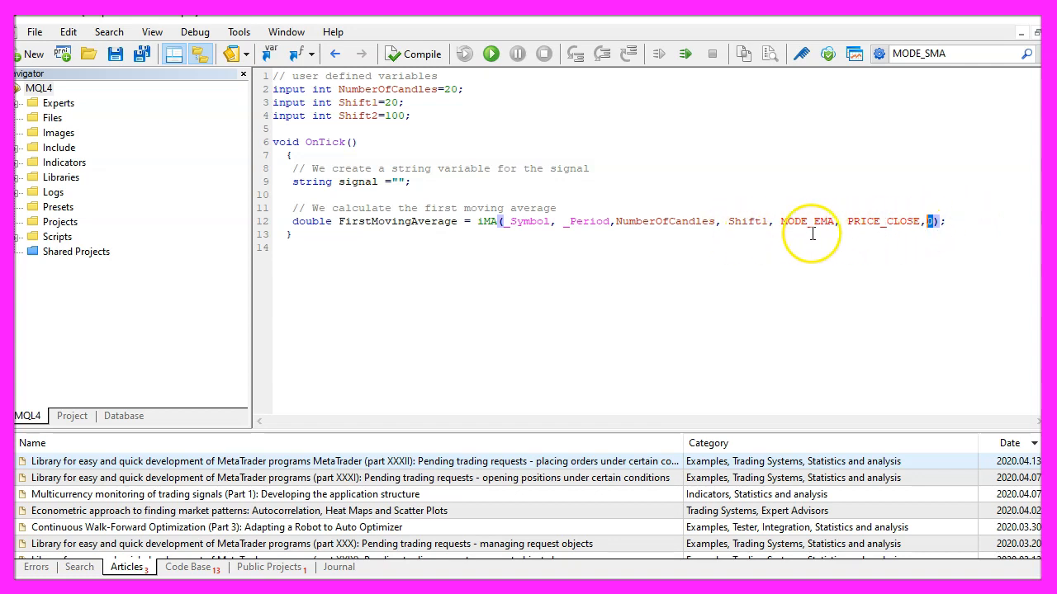
double_click(487, 222)
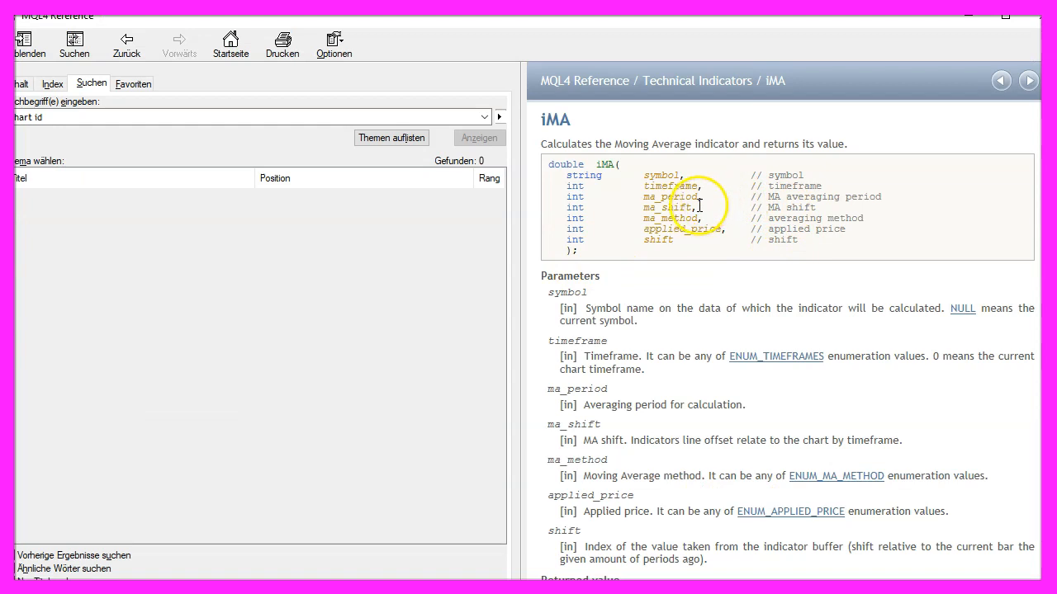
Highlight the final shift parameter on the iMA reference page
double_click(664, 207)
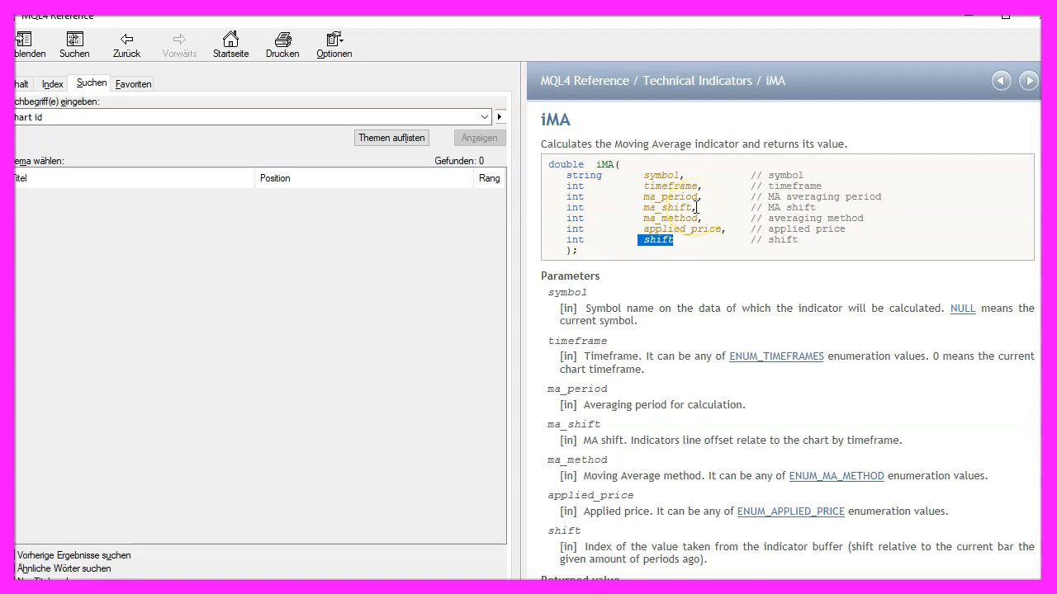
click(668, 207)
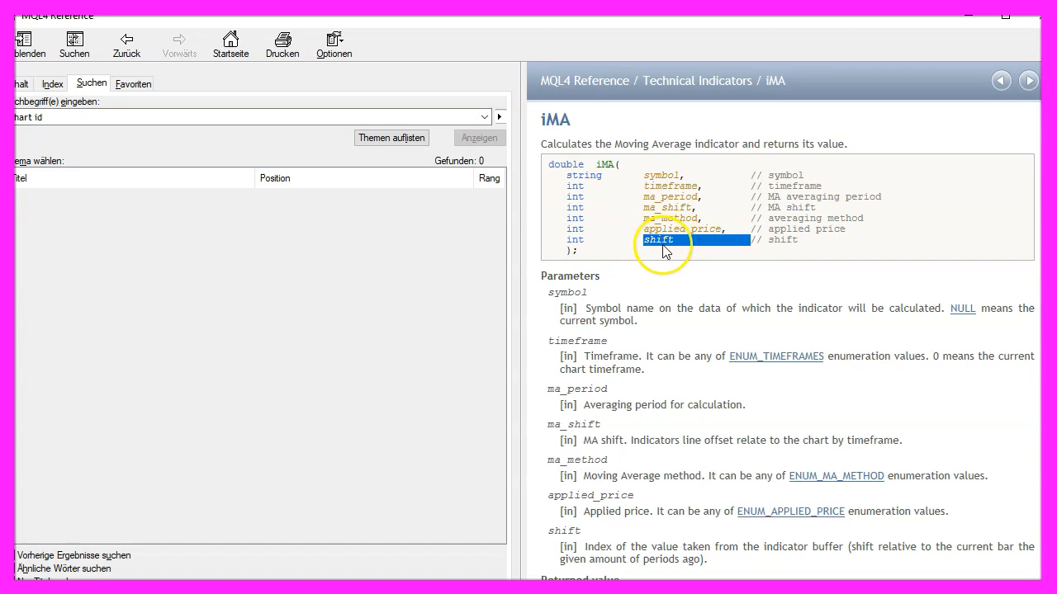
mouse_move(688, 253)
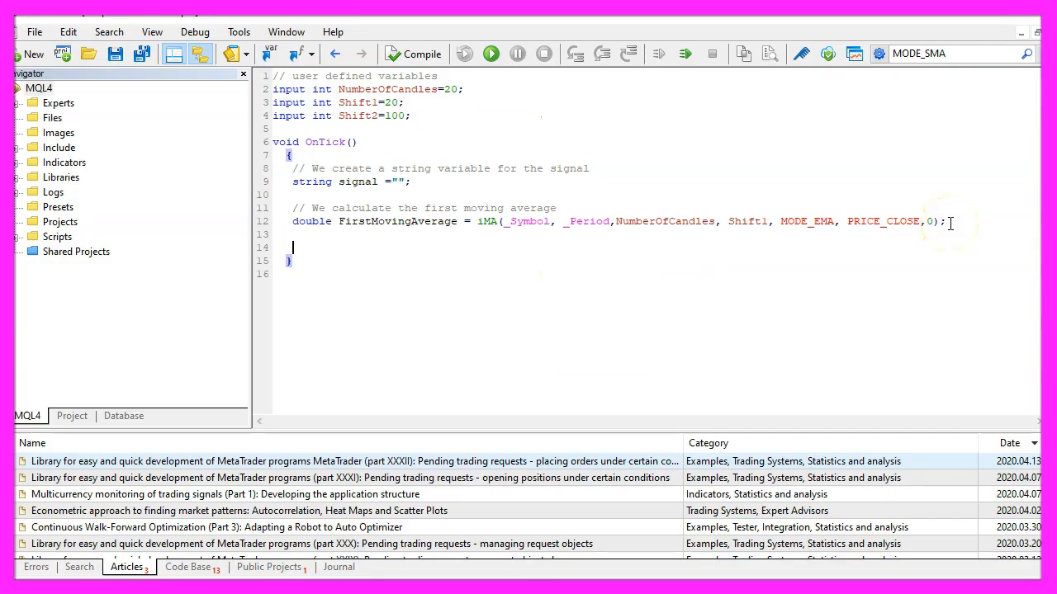
Add the 'We calculate the second moving average' comment and point out Shift2
text(// We calculate the second moving average)
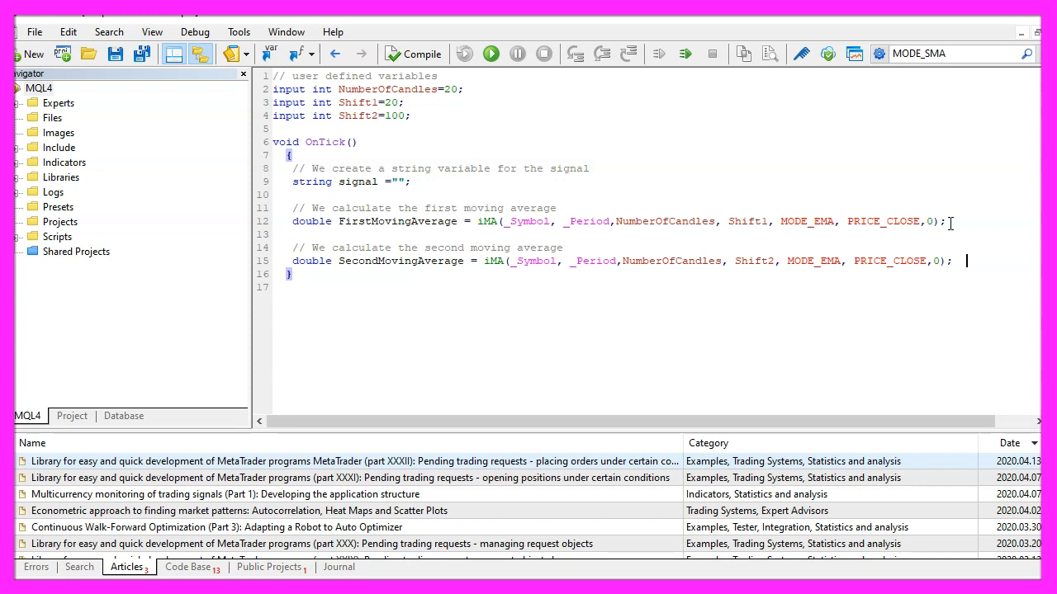
mouse_move(575, 252)
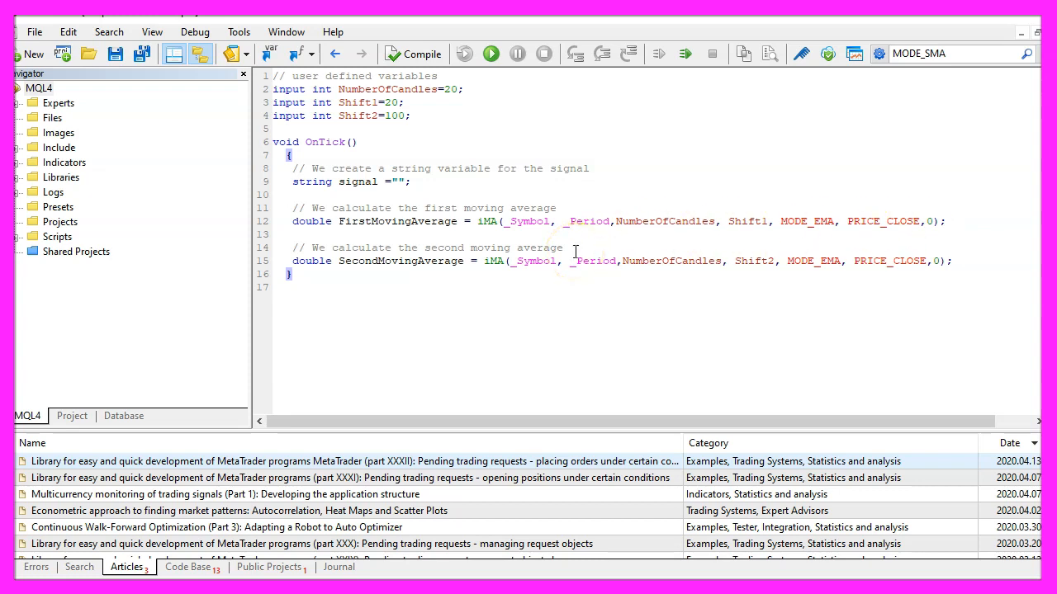
double_click(753, 261)
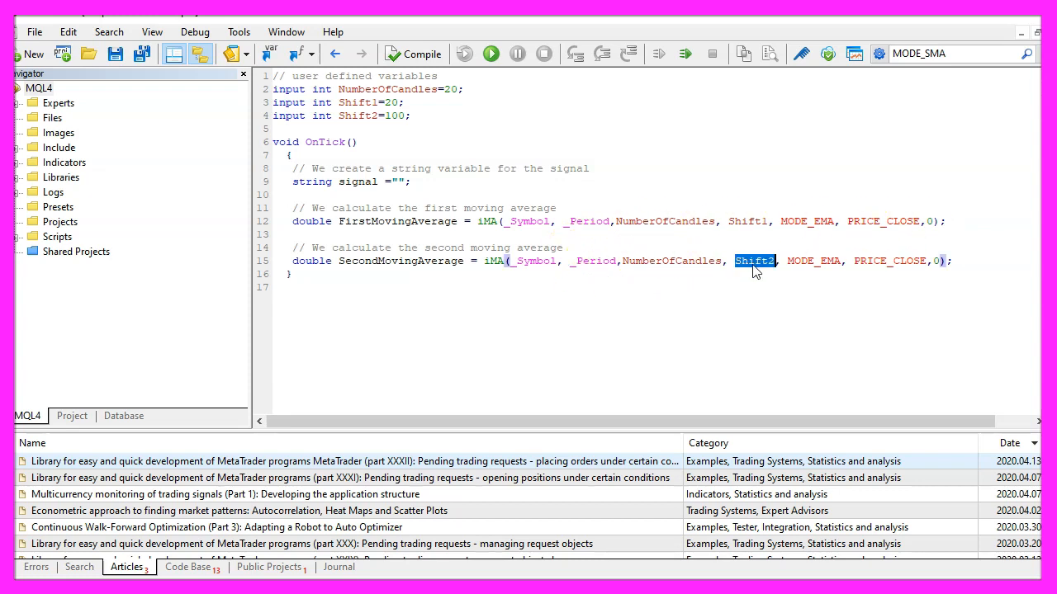
mouse_move(750, 271)
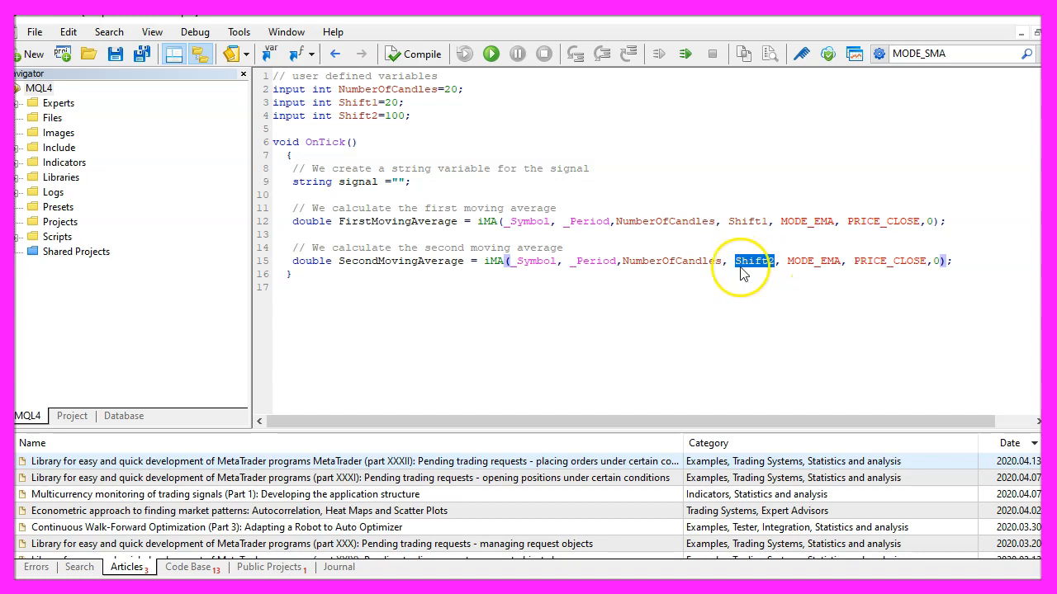
double_click(392, 116)
text(// If price is above both EMAs)
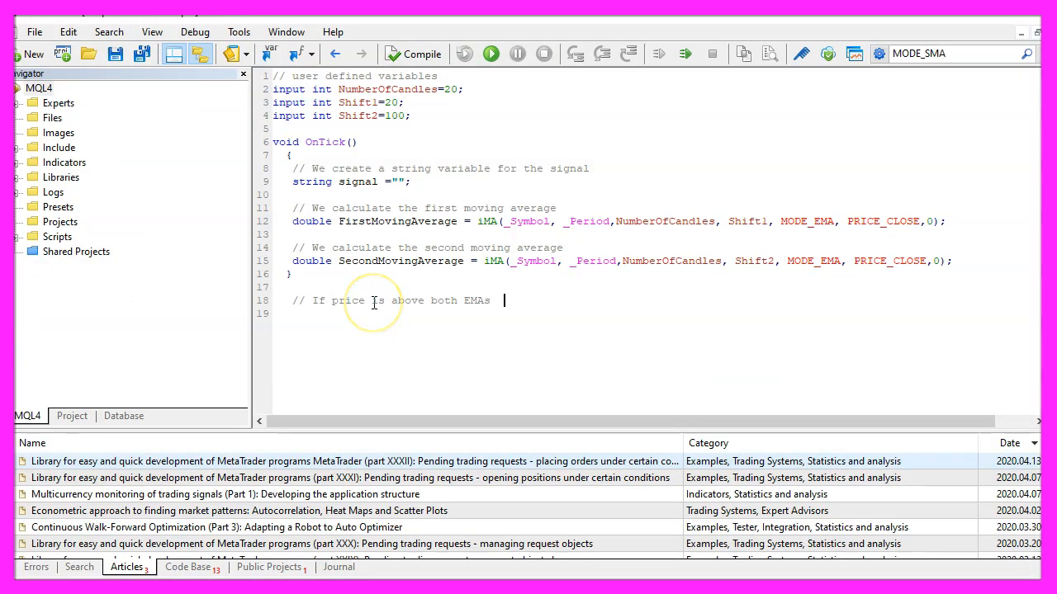
Highlight the above-both-EMAs comment and the buy and sell conditions on both averages
drag(371, 300, 496, 300)
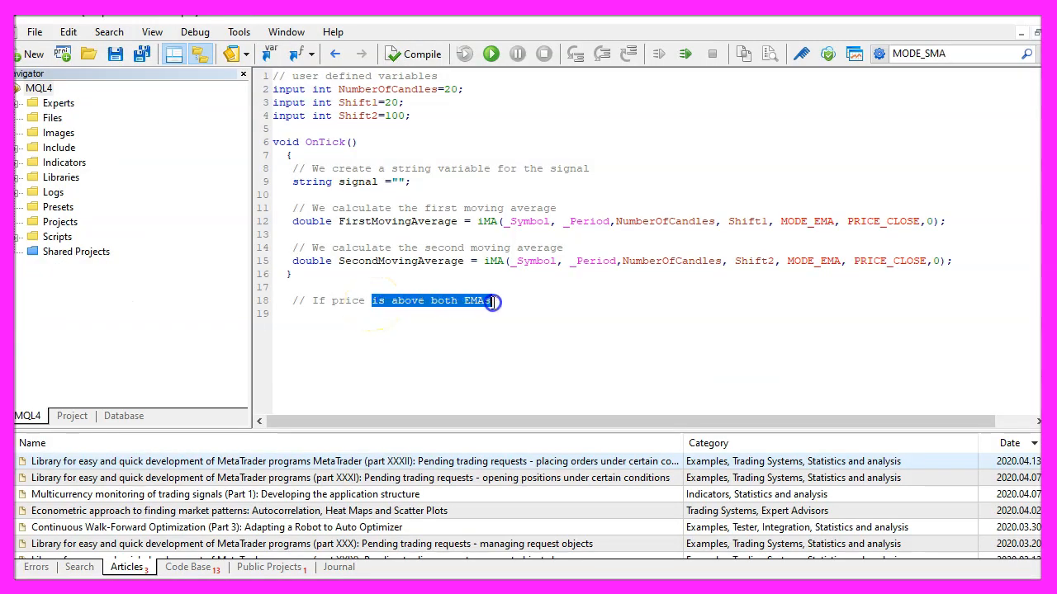
click(491, 300)
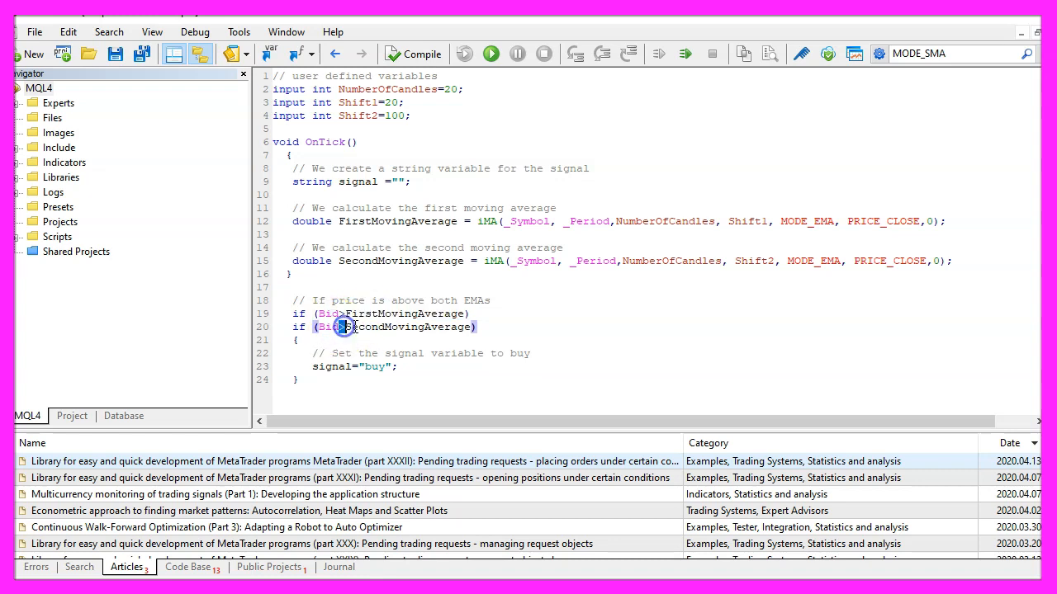
double_click(405, 326)
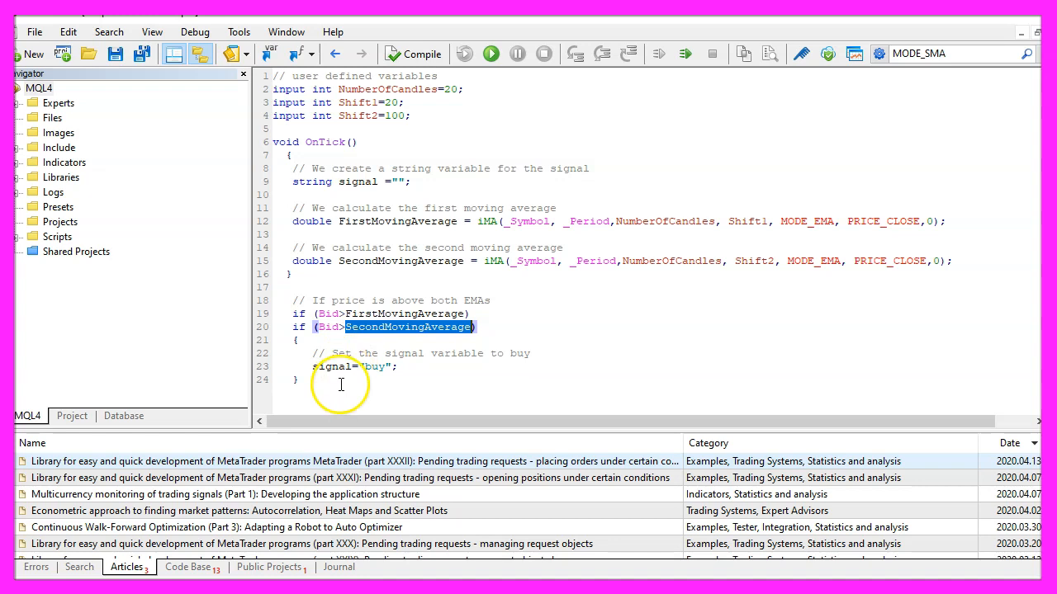
double_click(374, 366)
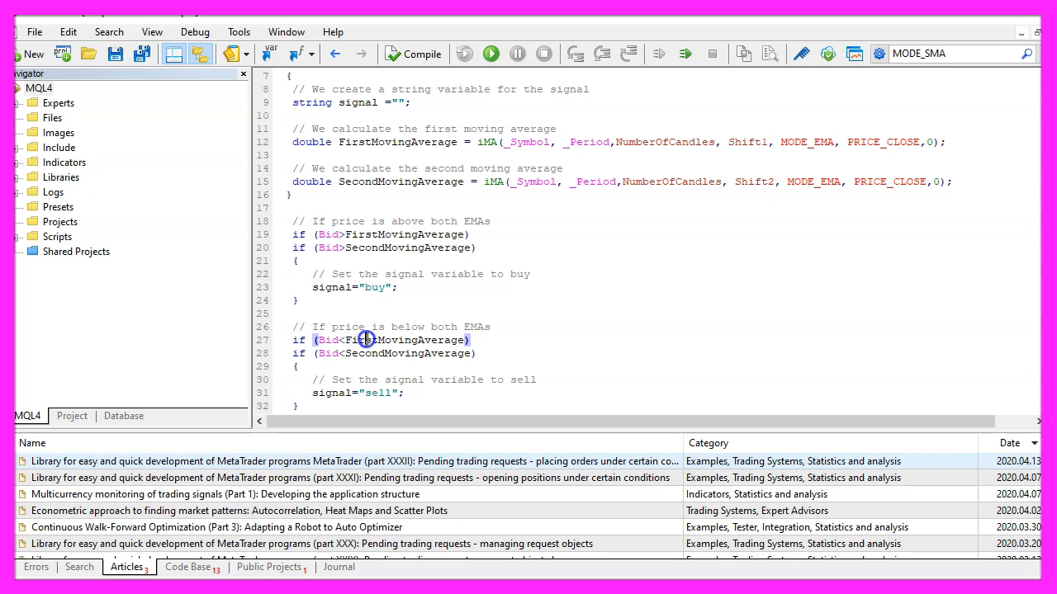
double_click(327, 353)
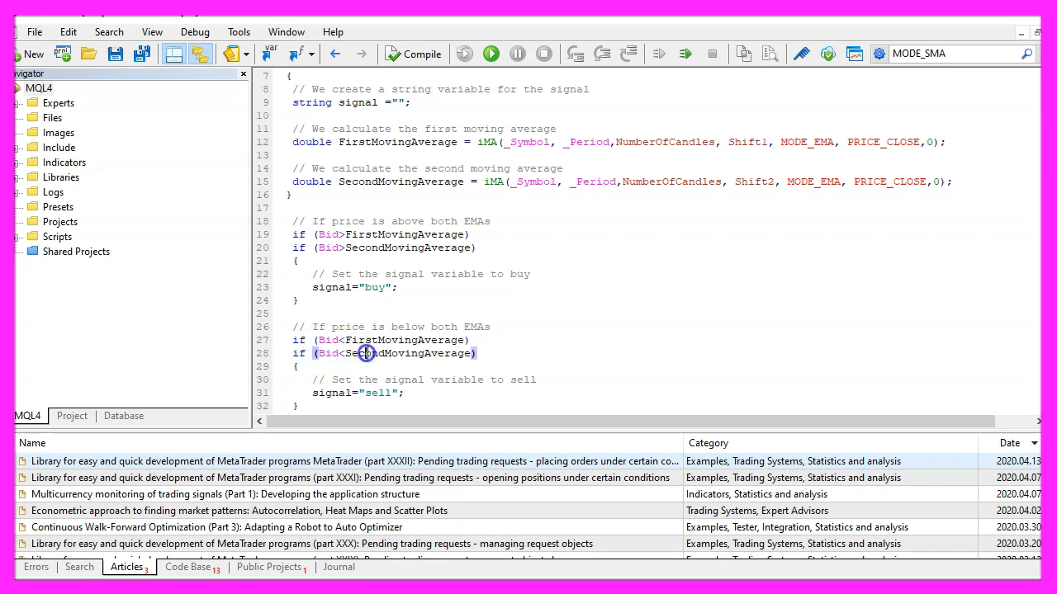
double_click(407, 353)
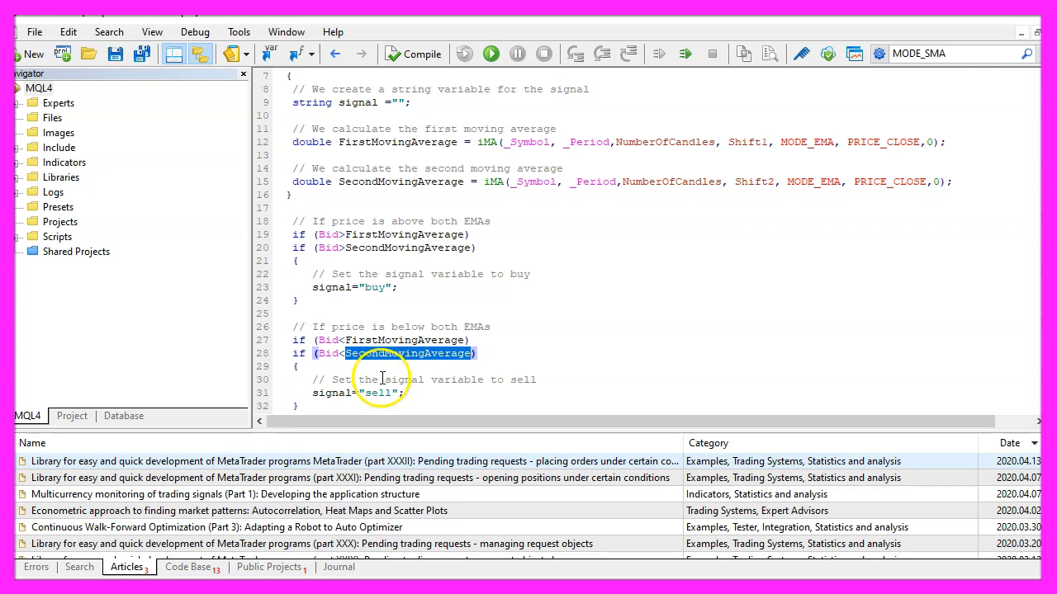
double_click(377, 393)
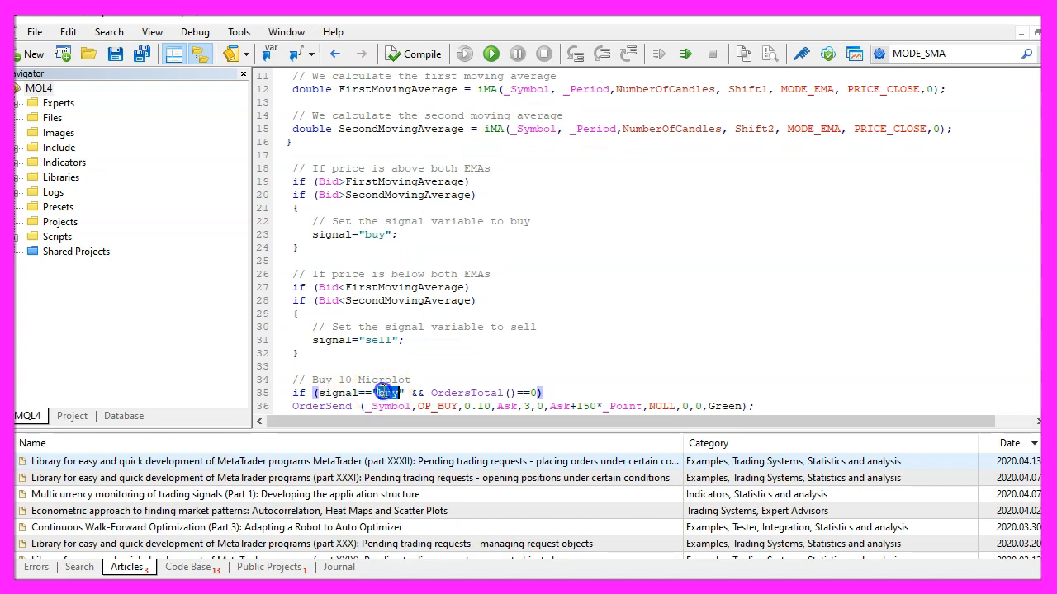
Highlight the OrdersTotal check and the buy and sell OrderSend calls
double_click(446, 392)
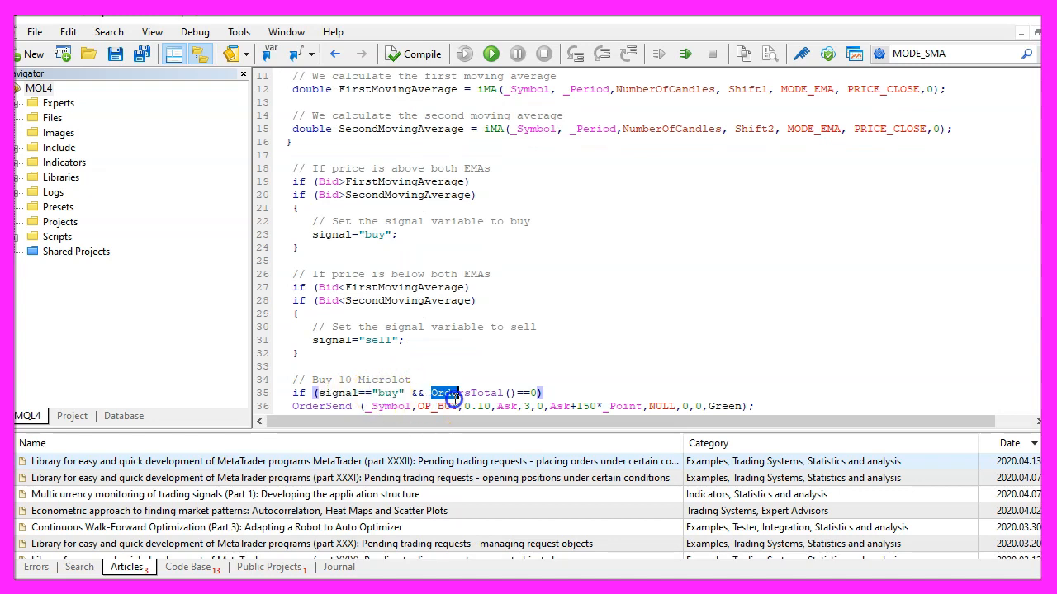
drag(458, 393, 533, 405)
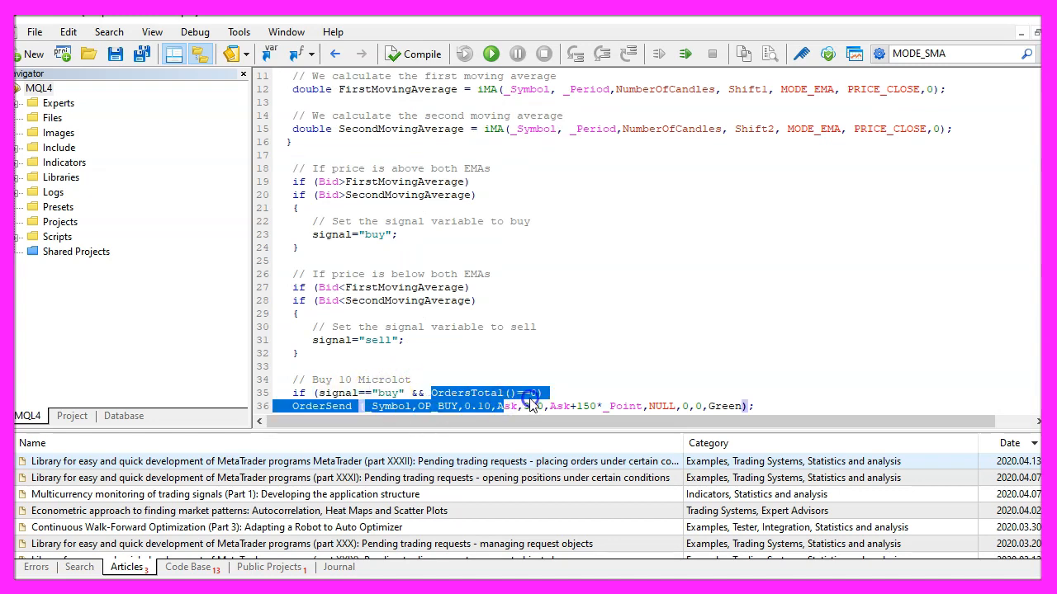
click(532, 392)
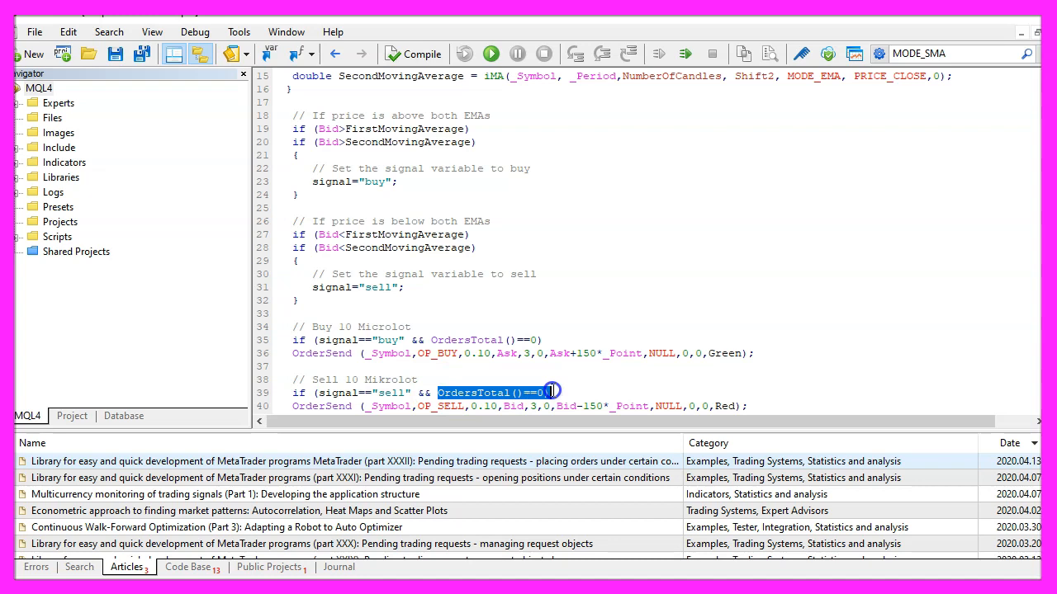
double_click(321, 406)
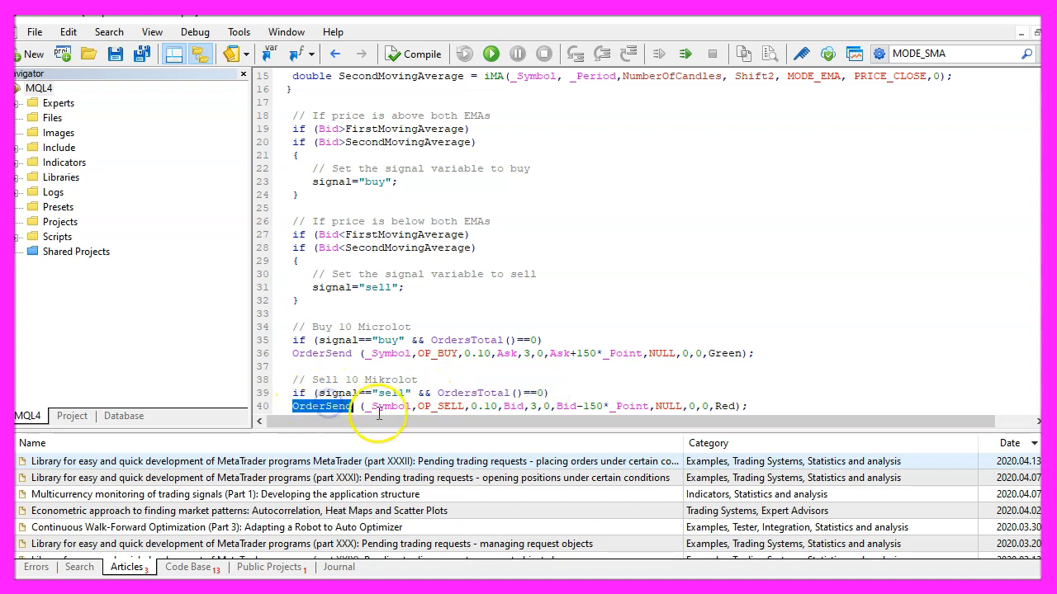
double_click(489, 406)
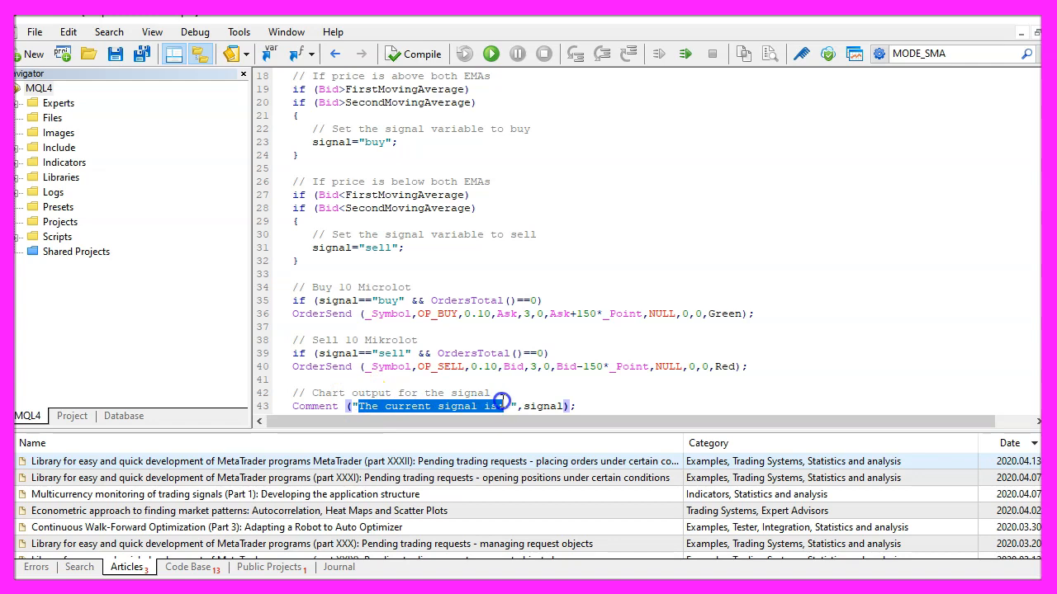
Point out the signal variable in the chart Comment line
double_click(543, 405)
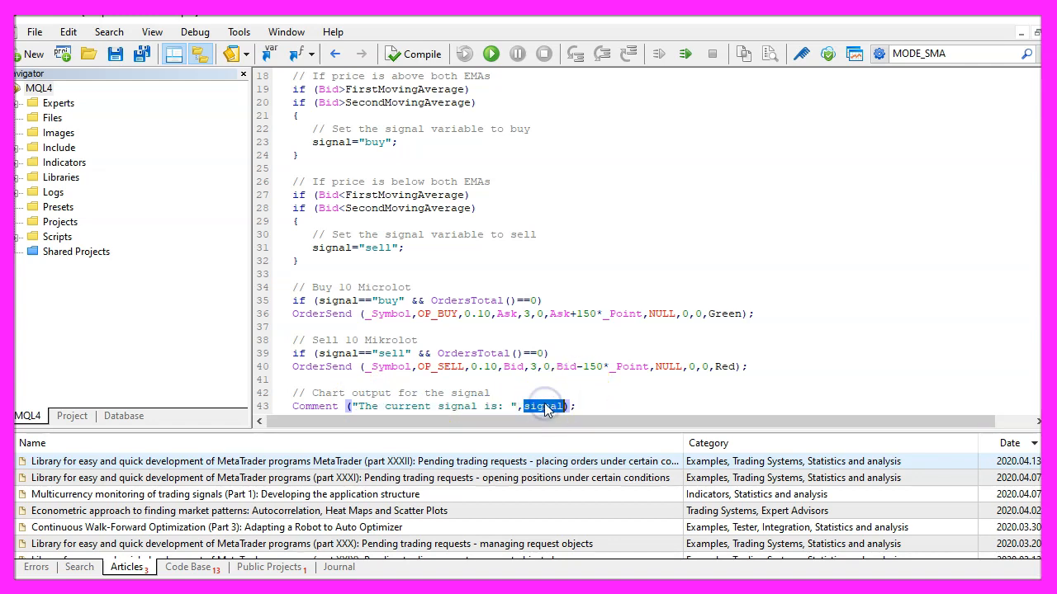
scroll(down, 3)
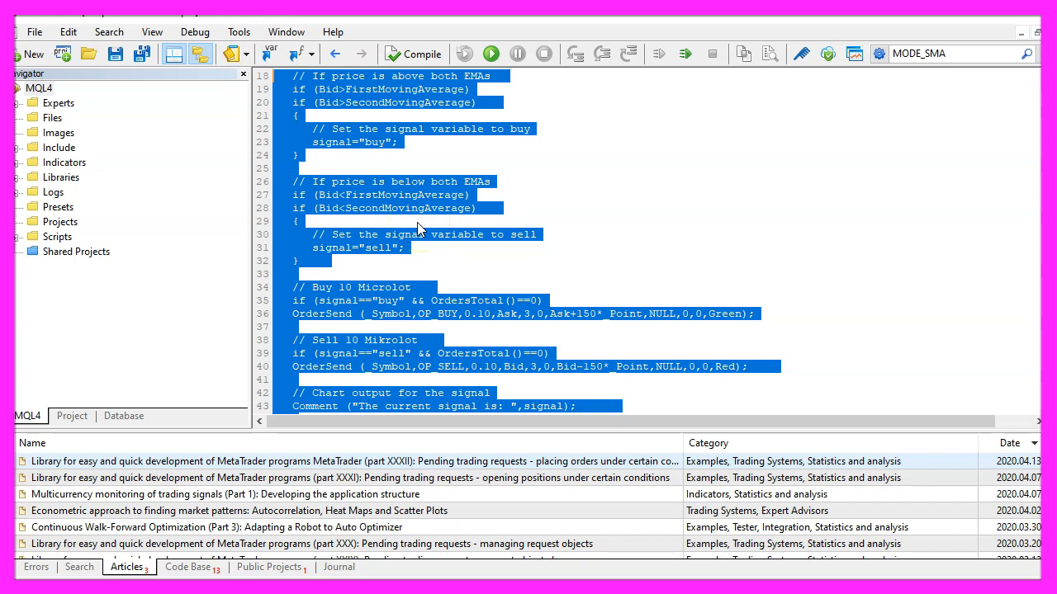
mouse_move(393, 136)
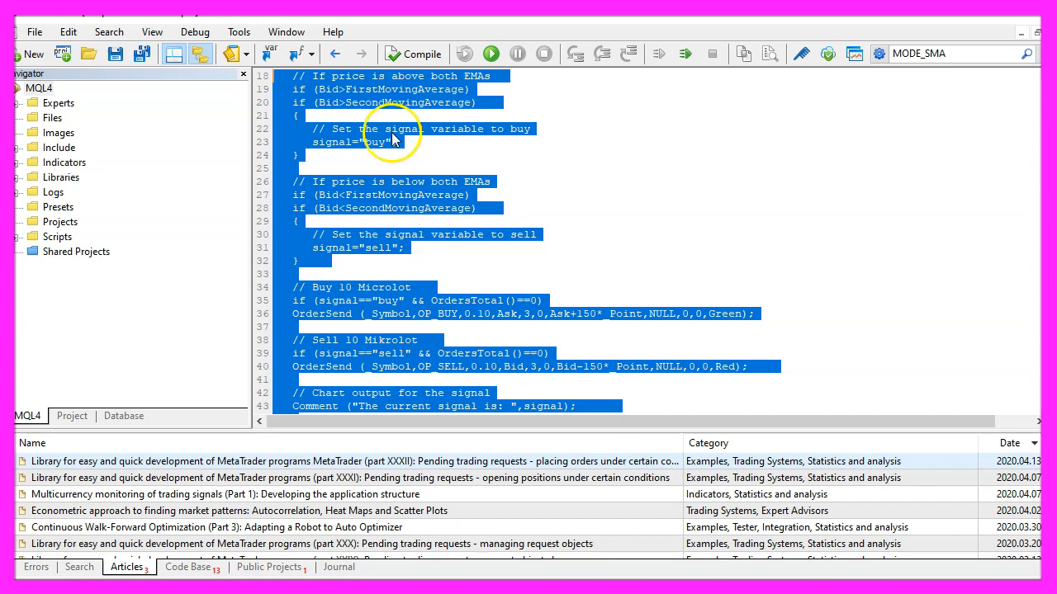
mouse_move(391, 155)
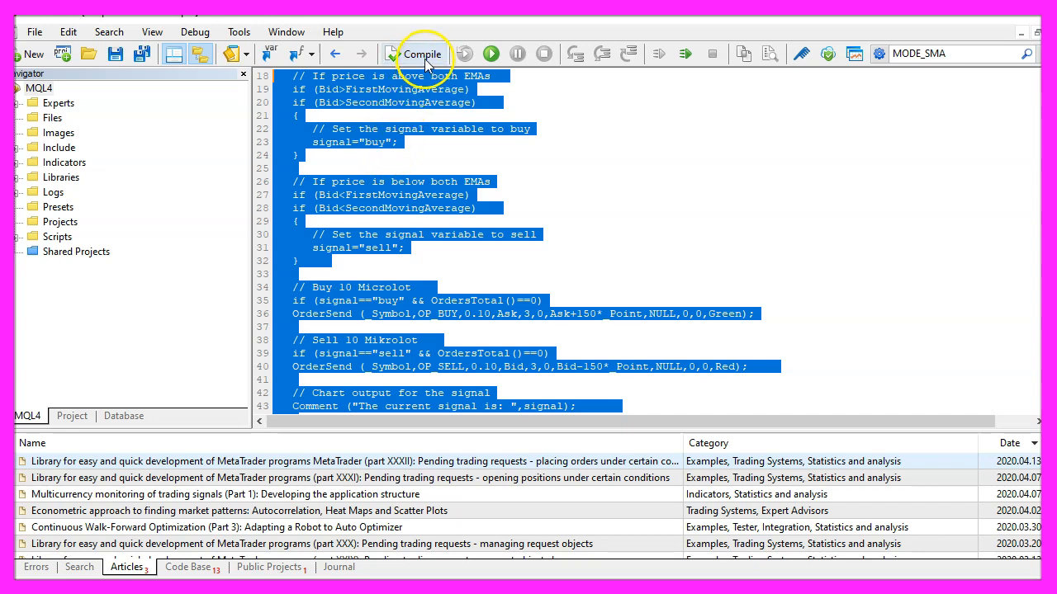
Compile and recompile SimpleShiftedEMA.mq4, checking for 0 errors and 2 warnings
click(423, 54)
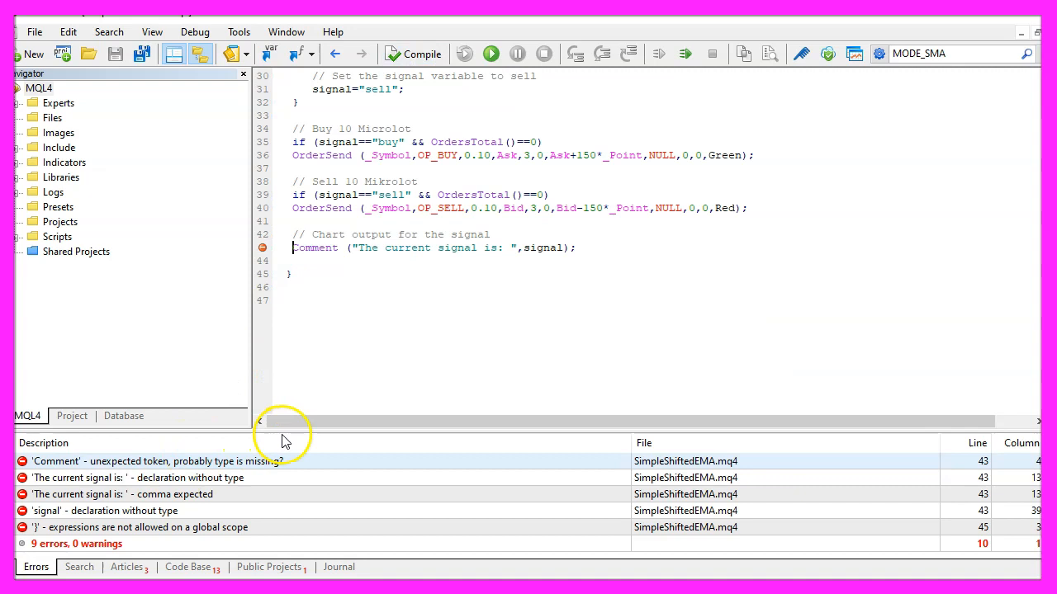
scroll(up, 3)
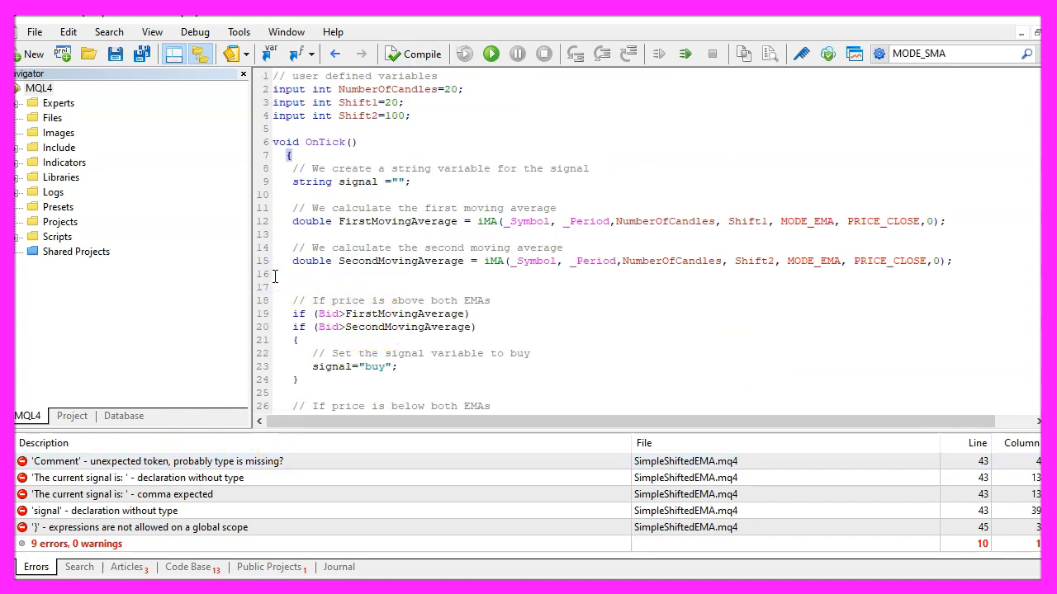
click(413, 53)
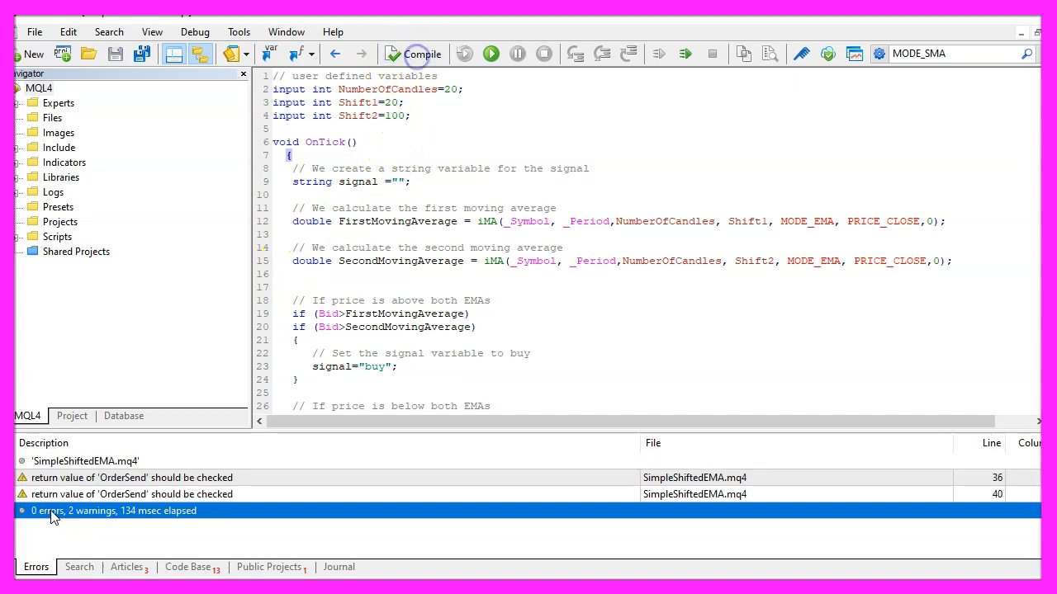
scroll(down, 3)
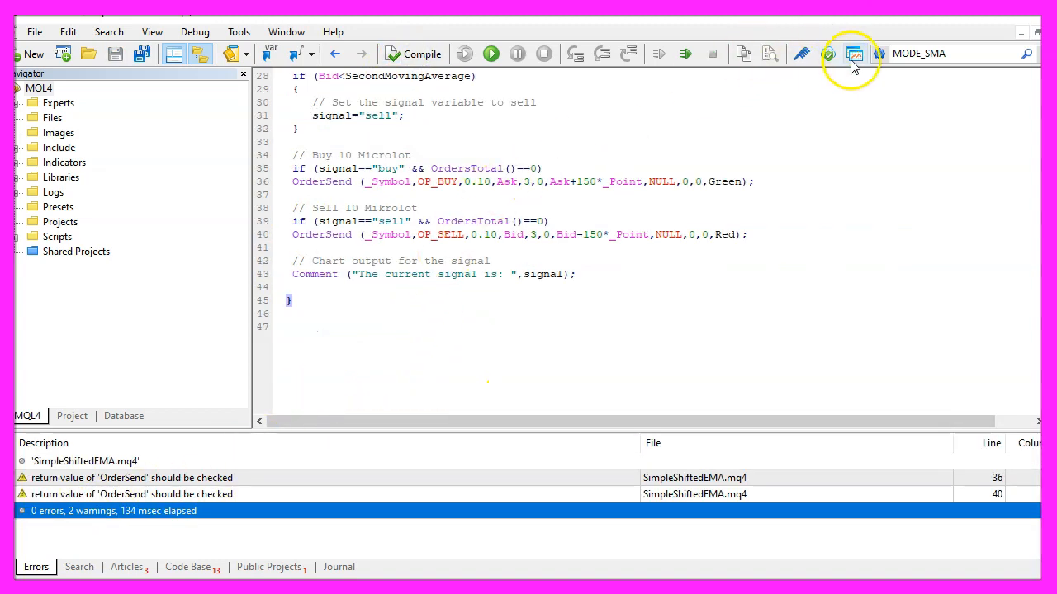
mouse_move(854, 53)
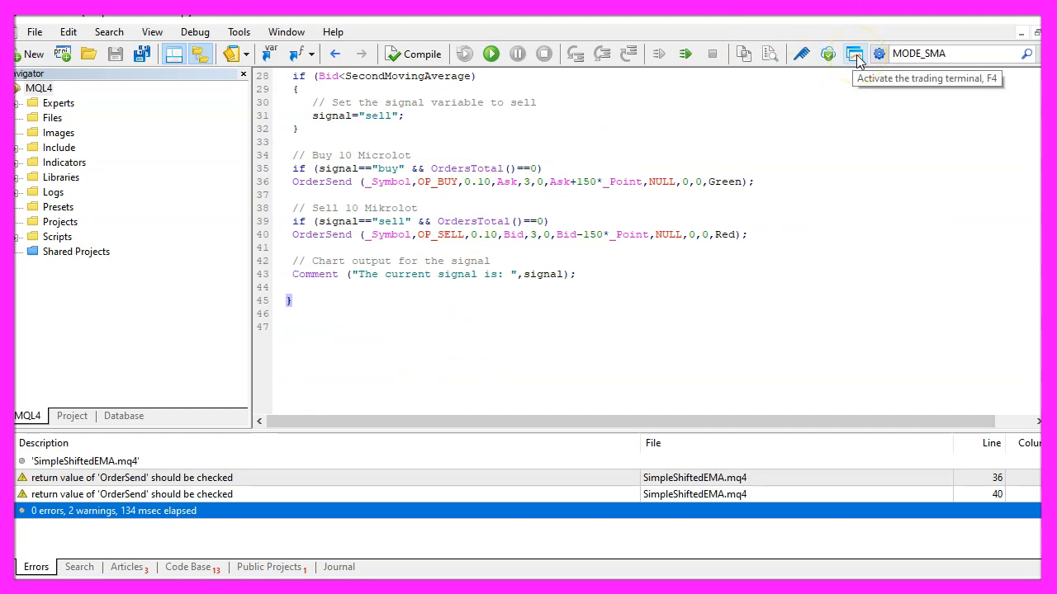
In MetaTrader 4, show a line chart and add a crimson EMA, period 20, shift 20
click(854, 52)
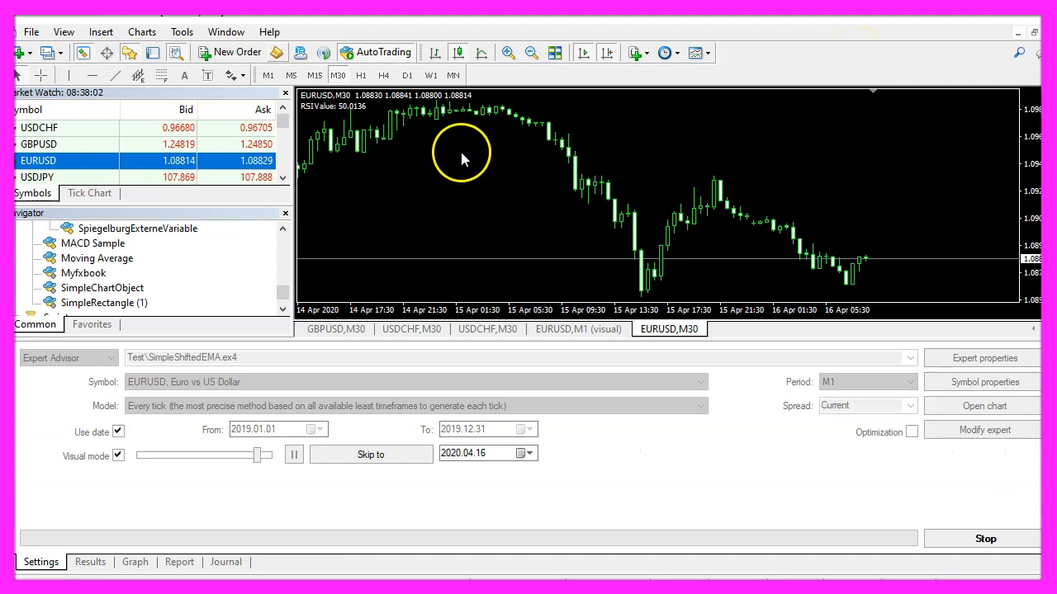
mouse_move(435, 145)
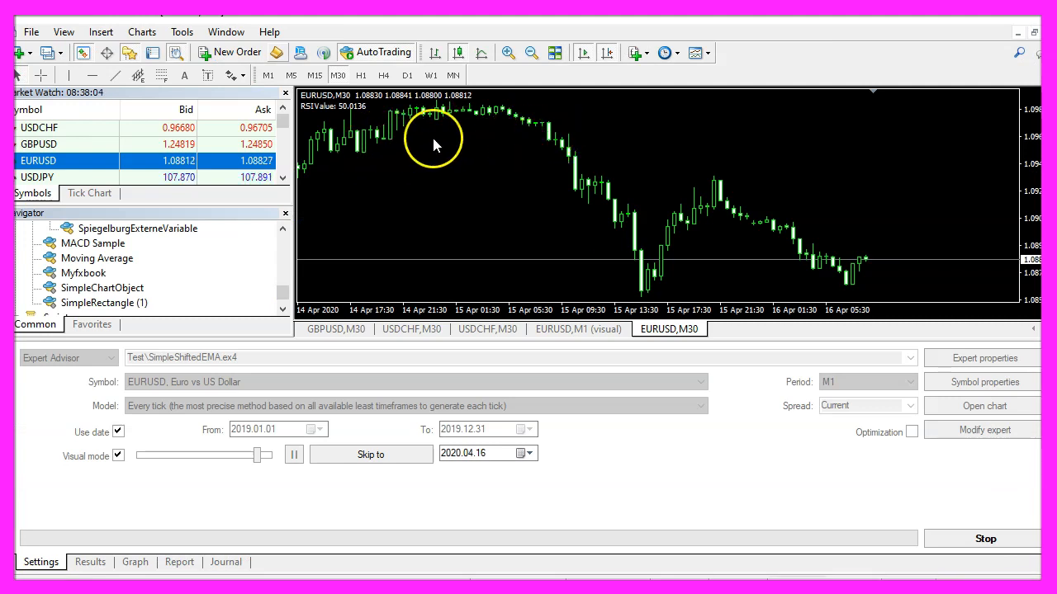
mouse_move(484, 64)
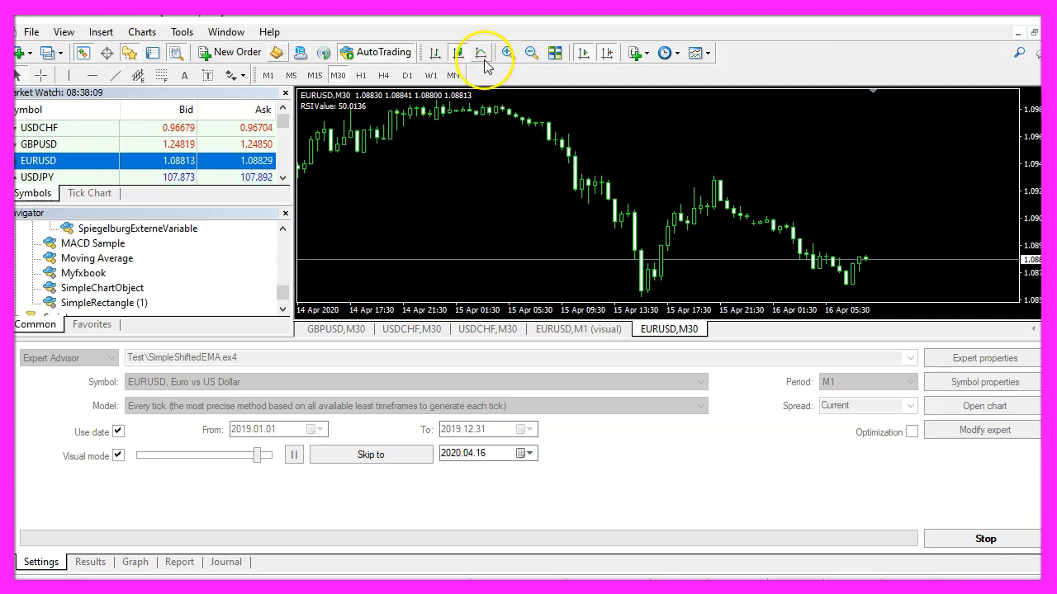
click(481, 52)
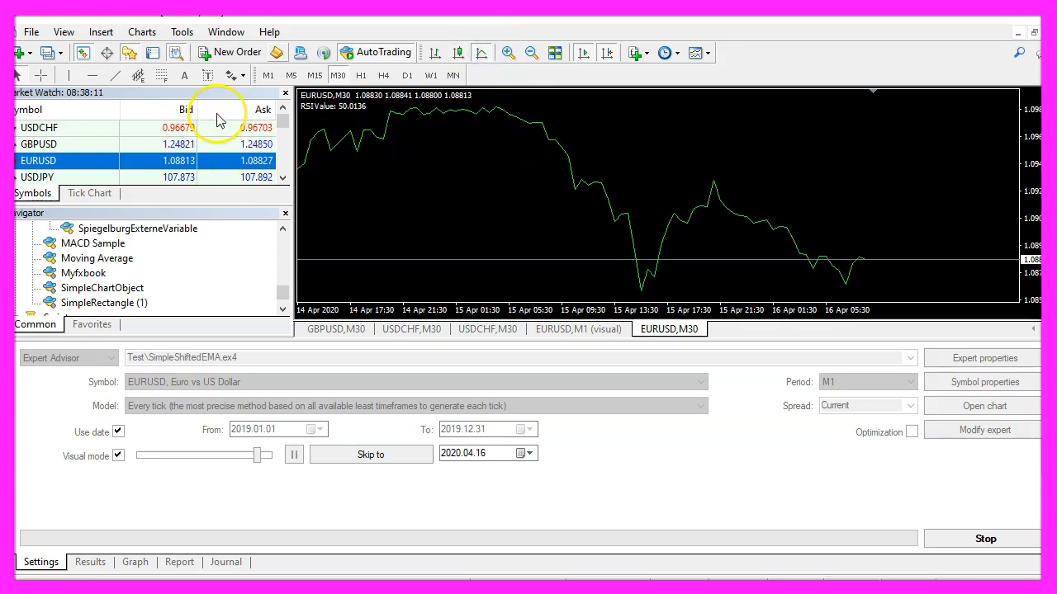
click(100, 32)
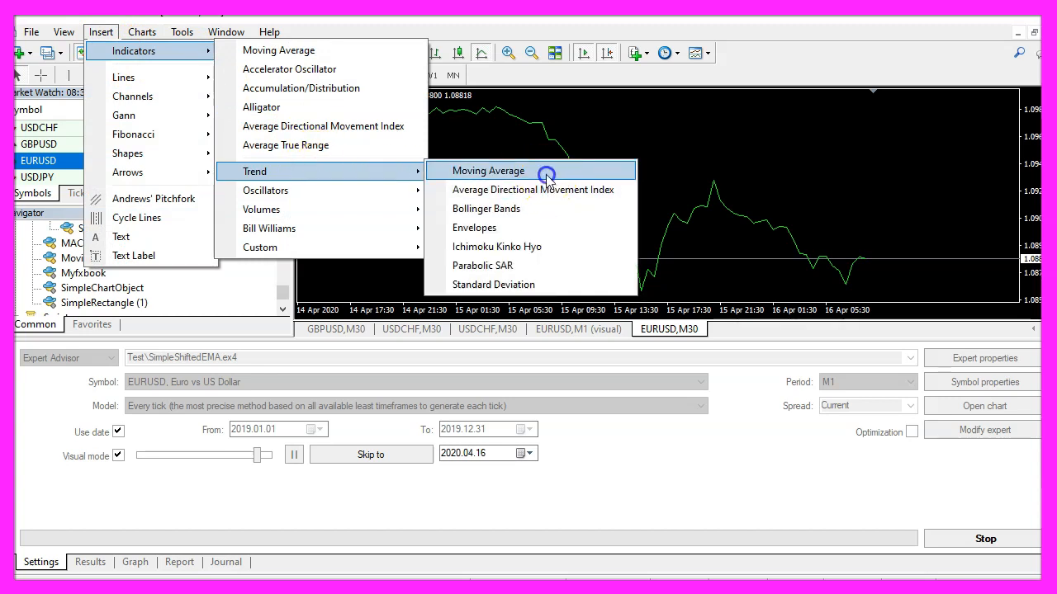
click(488, 170)
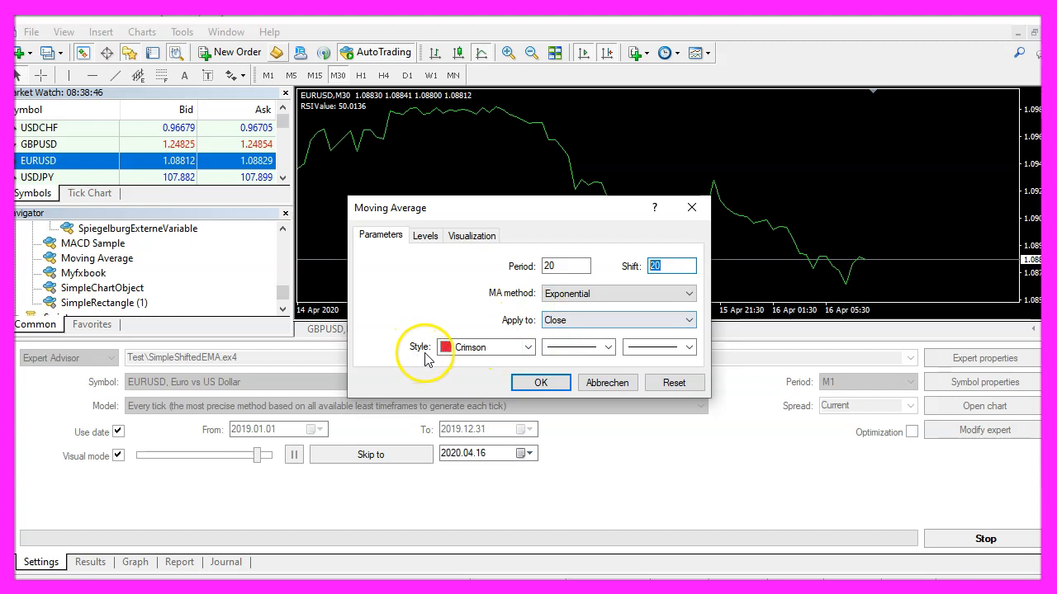
mouse_move(491, 346)
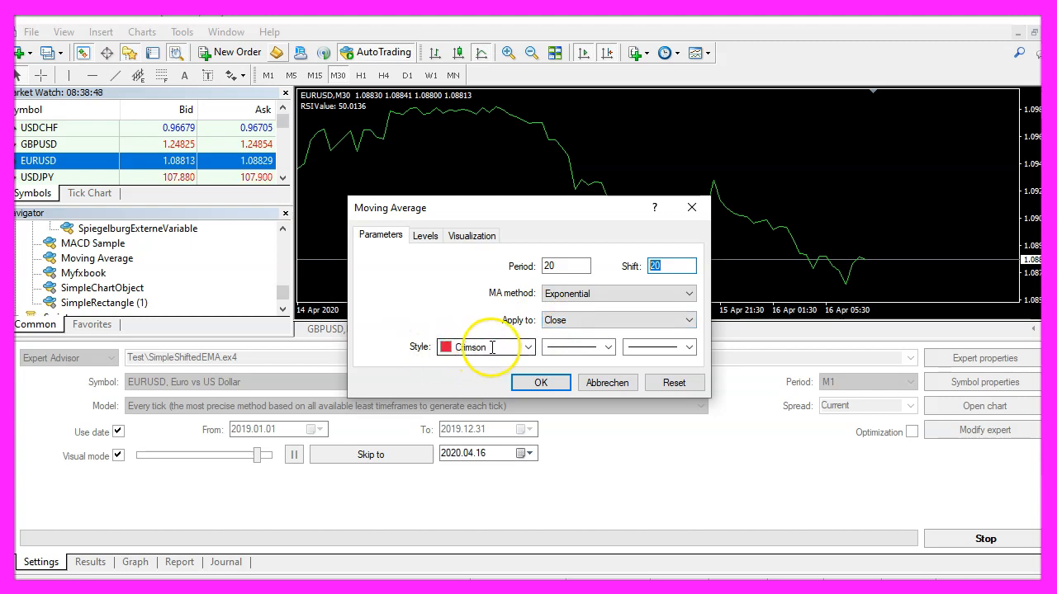
click(540, 383)
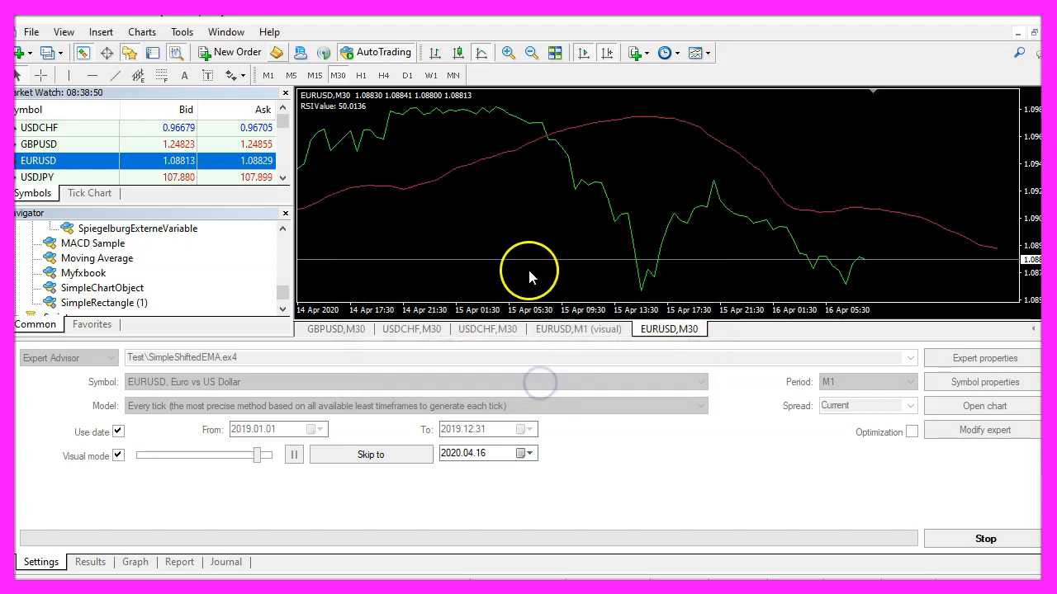
mouse_move(541, 162)
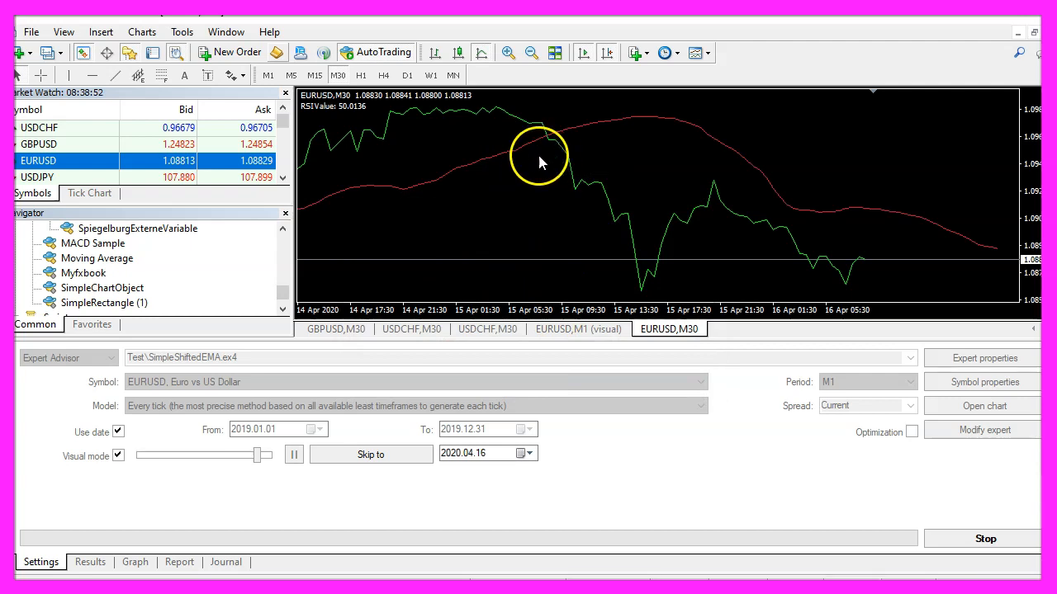
Add a dark turquoise exponential Moving Average with period 20 and shift 100
click(100, 31)
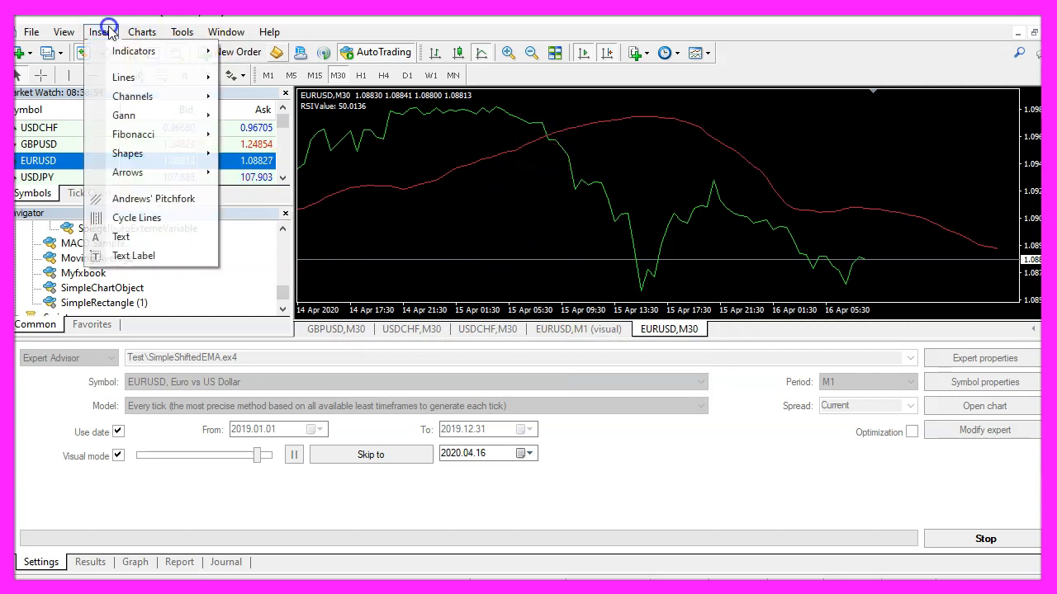
mouse_move(254, 171)
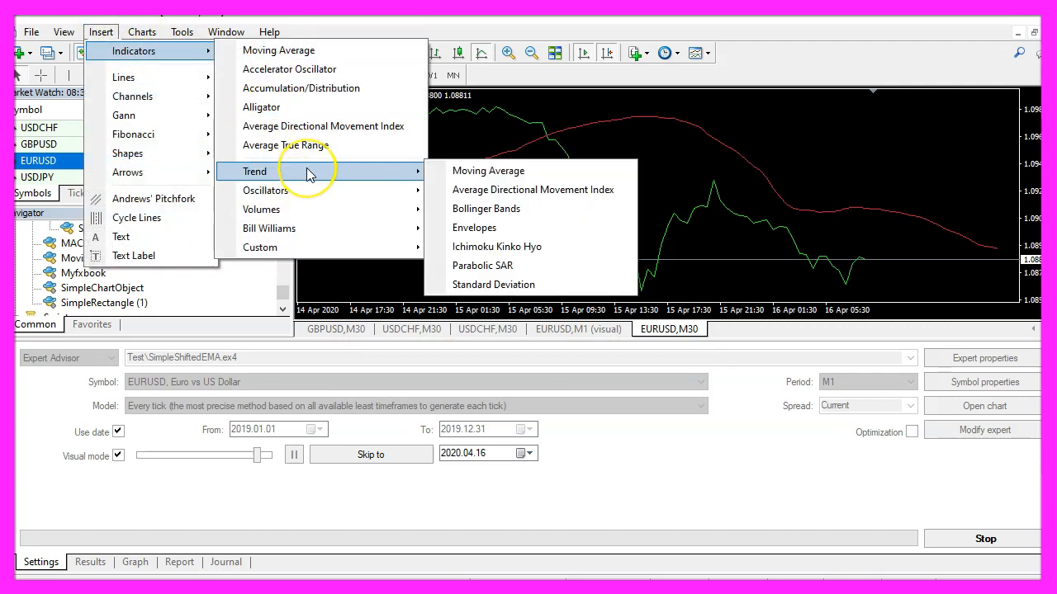
mouse_move(488, 170)
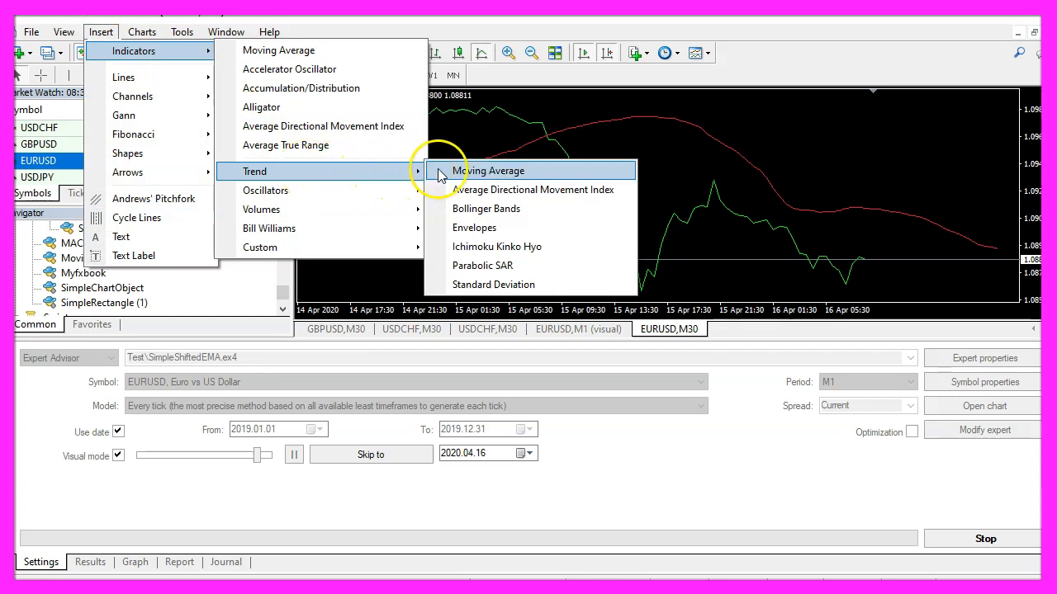
click(490, 170)
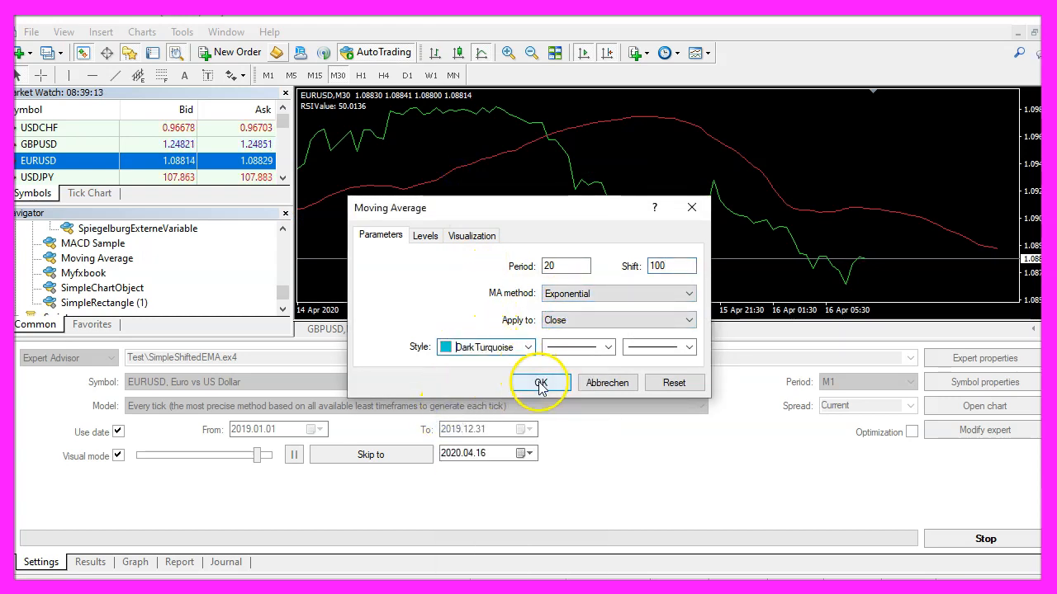
click(539, 382)
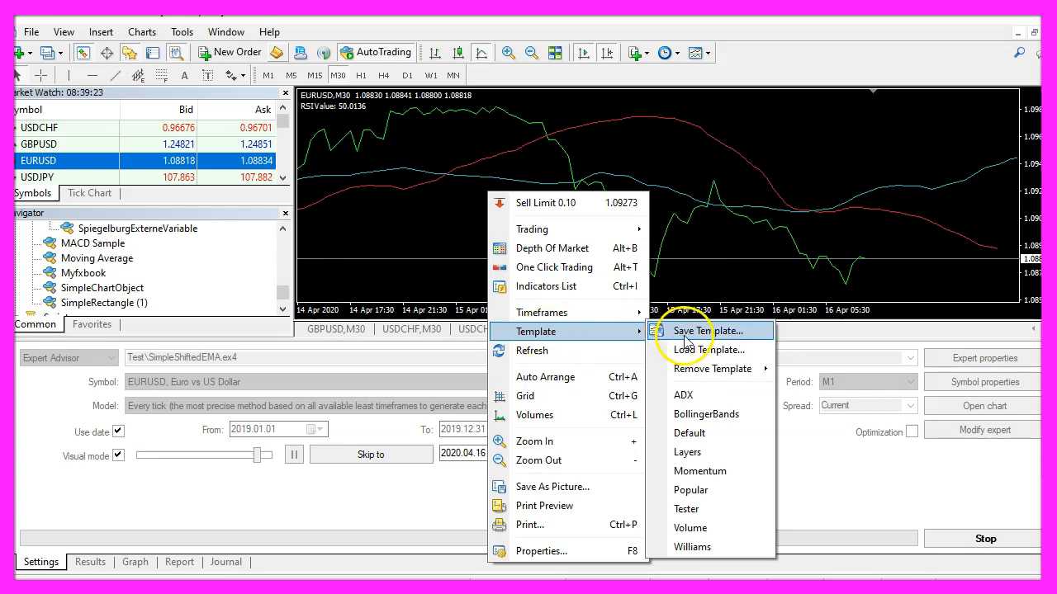
Save the chart with both moving averages as tester.tpl, overwriting the existing template
click(708, 330)
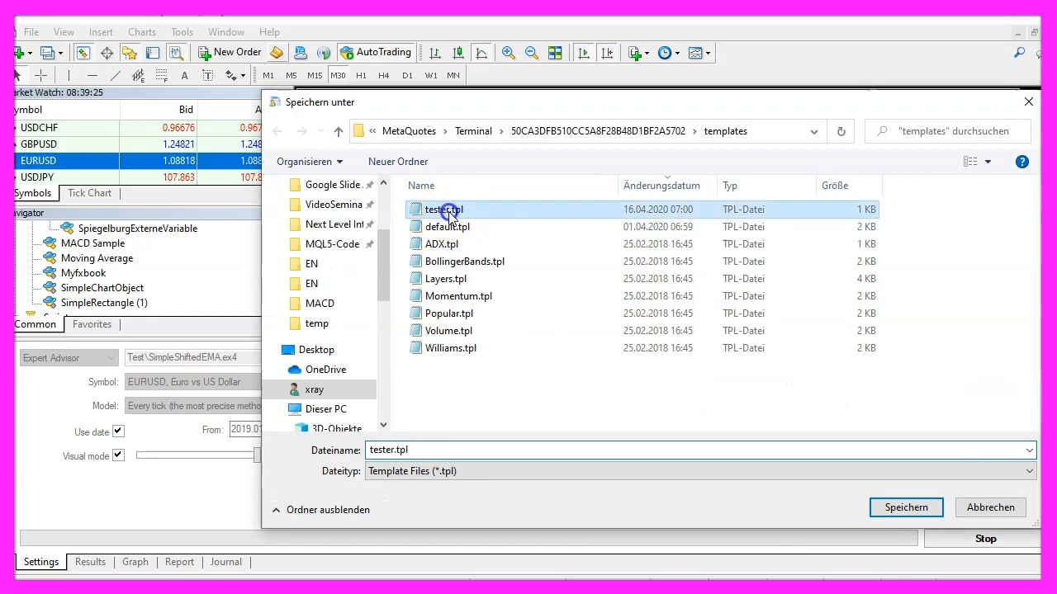
mouse_move(508, 218)
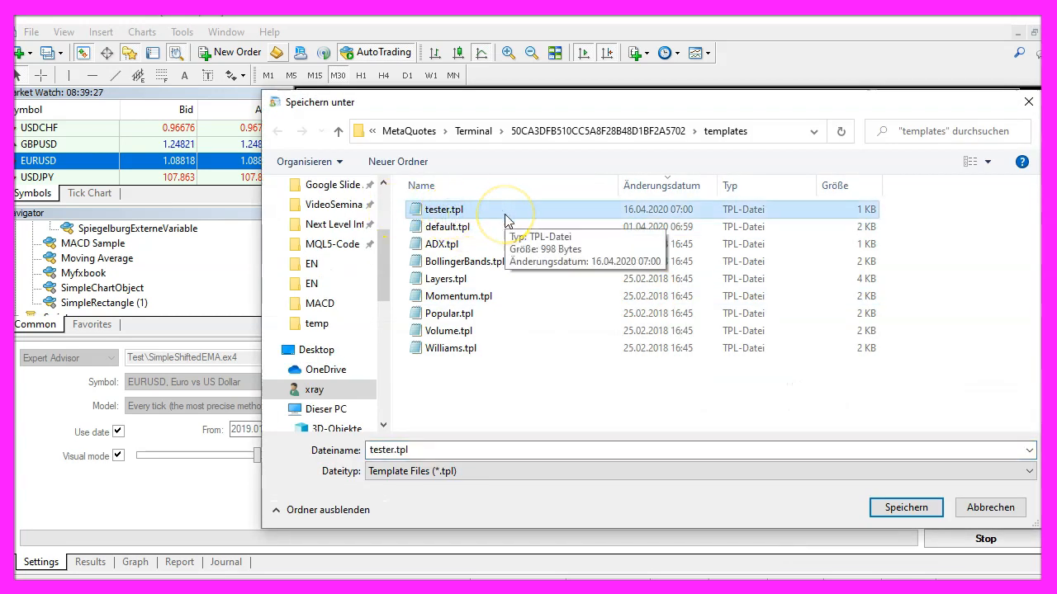
mouse_move(474, 221)
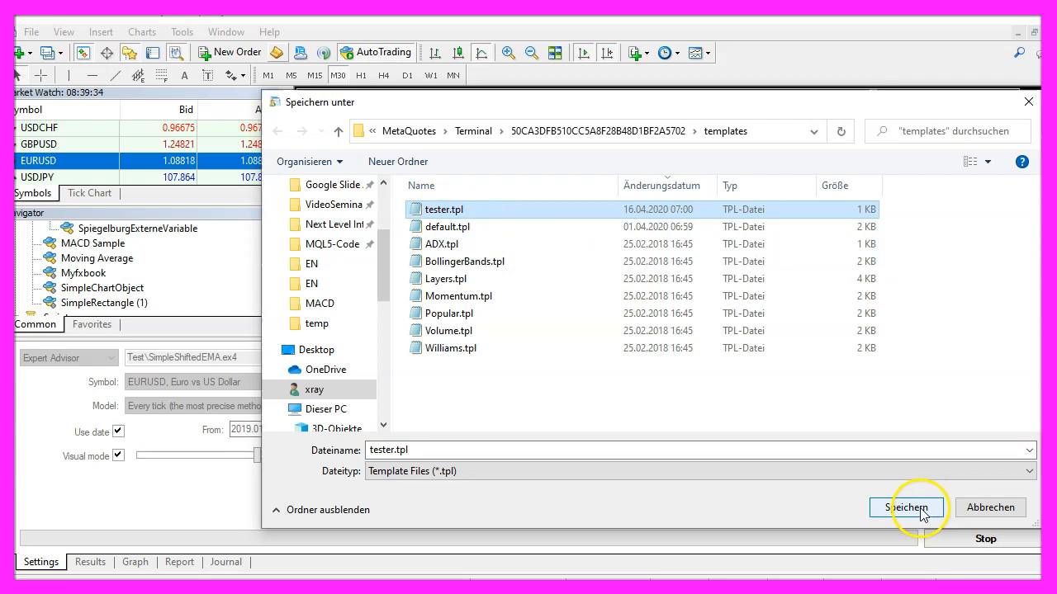
click(906, 507)
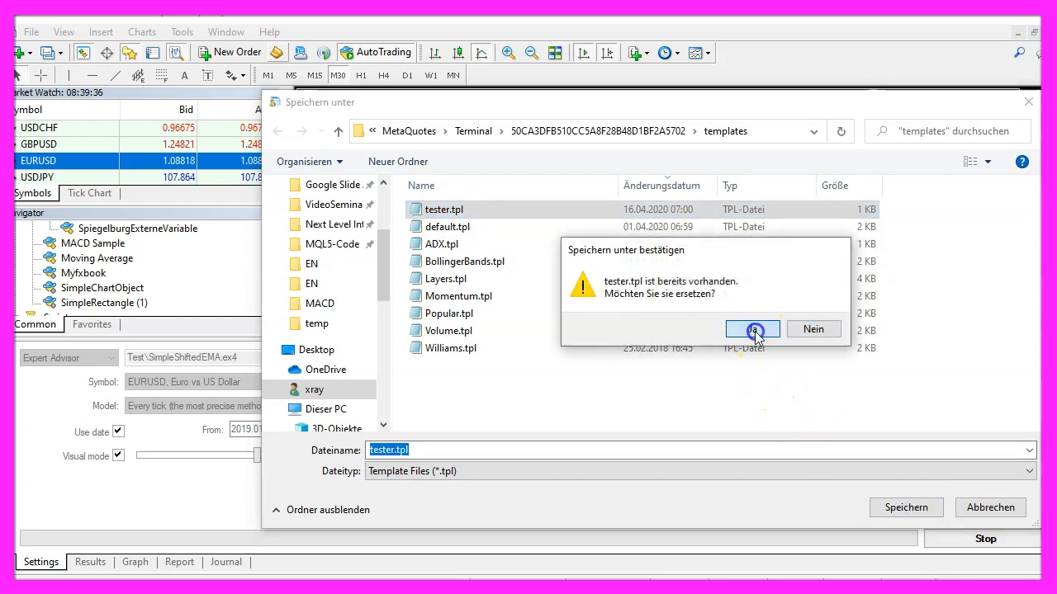
click(752, 330)
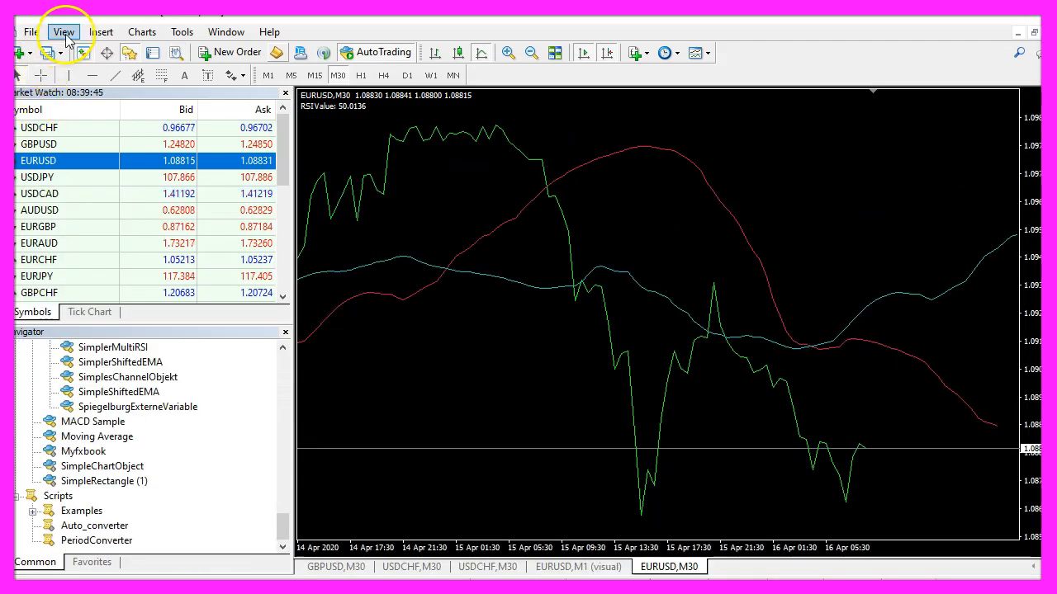
Open the Strategy Tester and choose SimpleShiftedEMA.ex4 as the expert advisor
click(64, 31)
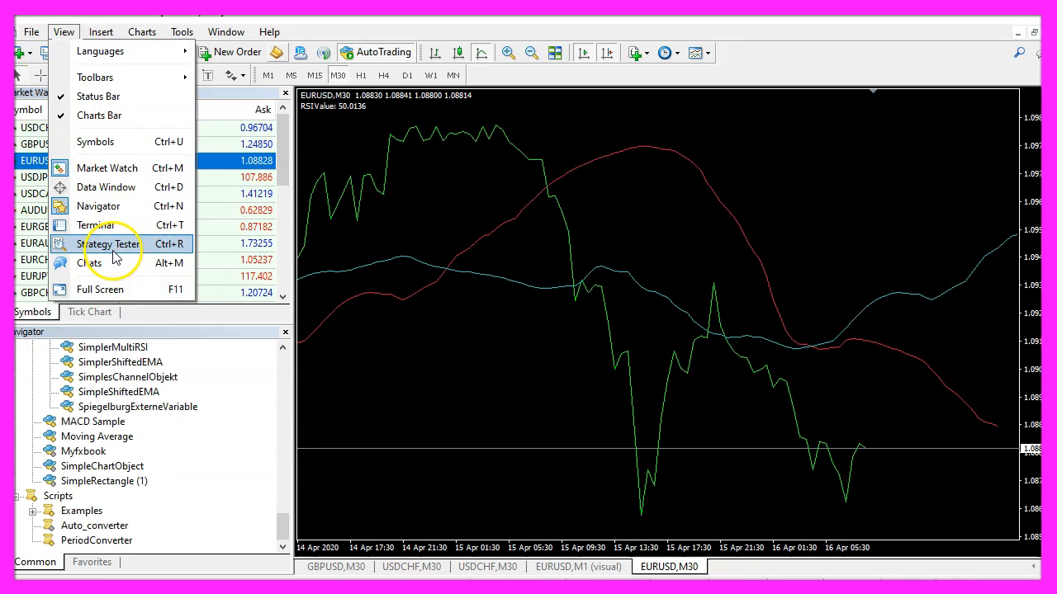
click(111, 243)
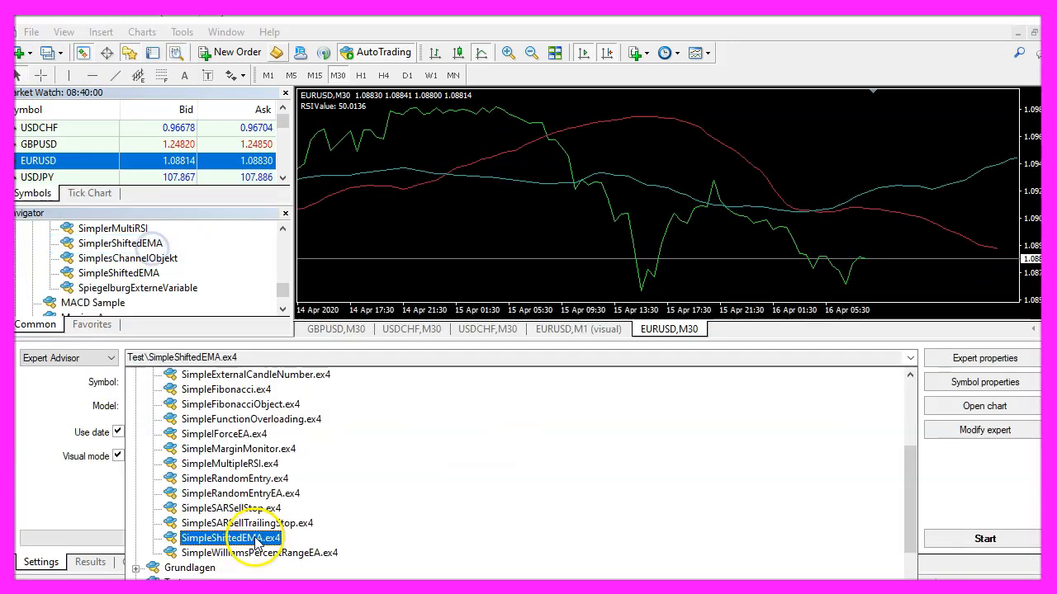
scroll(down, 3)
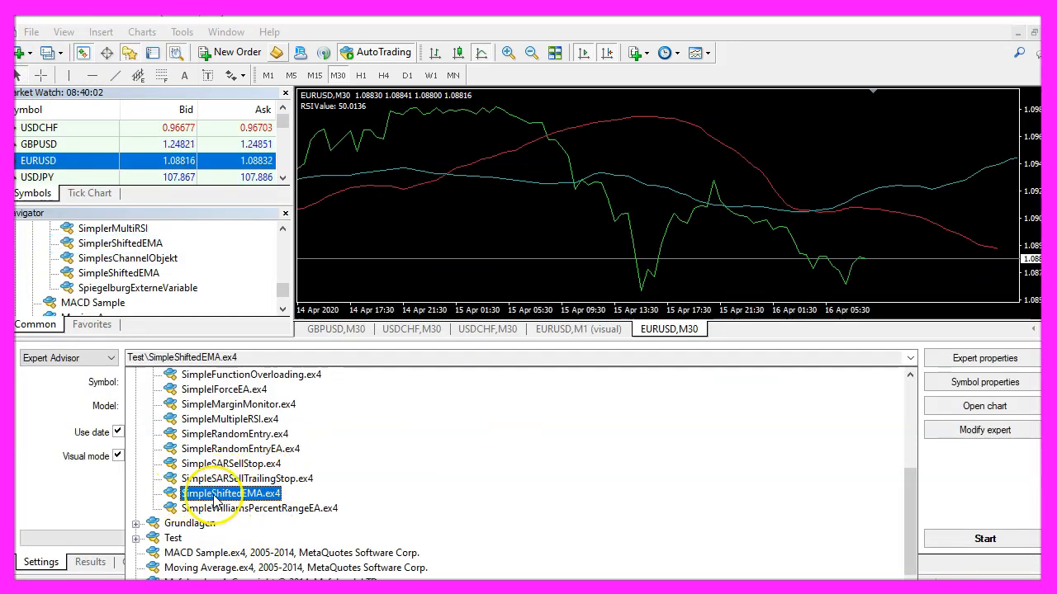
double_click(231, 493)
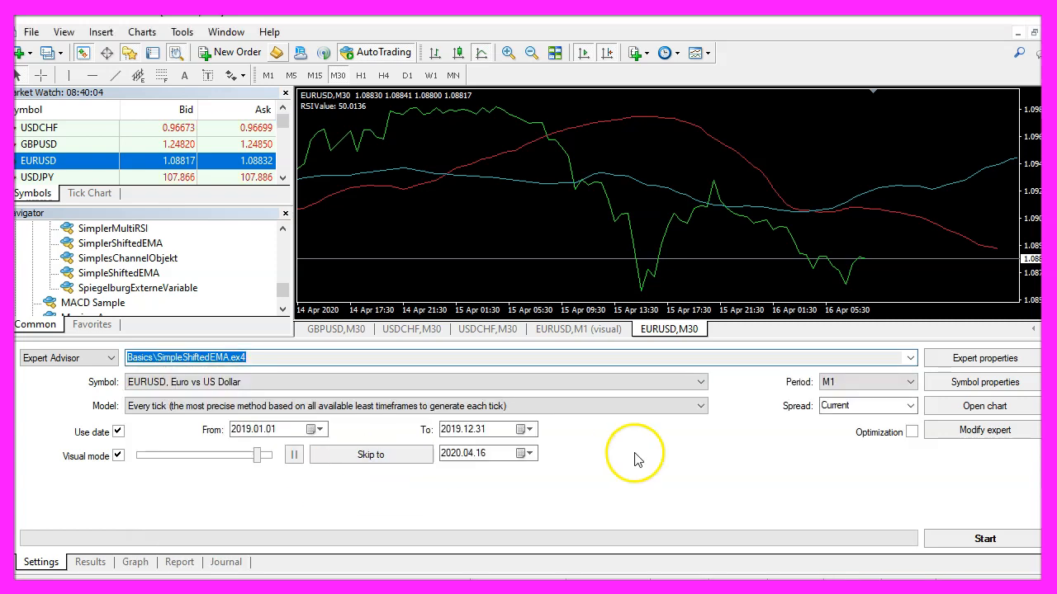
mouse_move(64, 478)
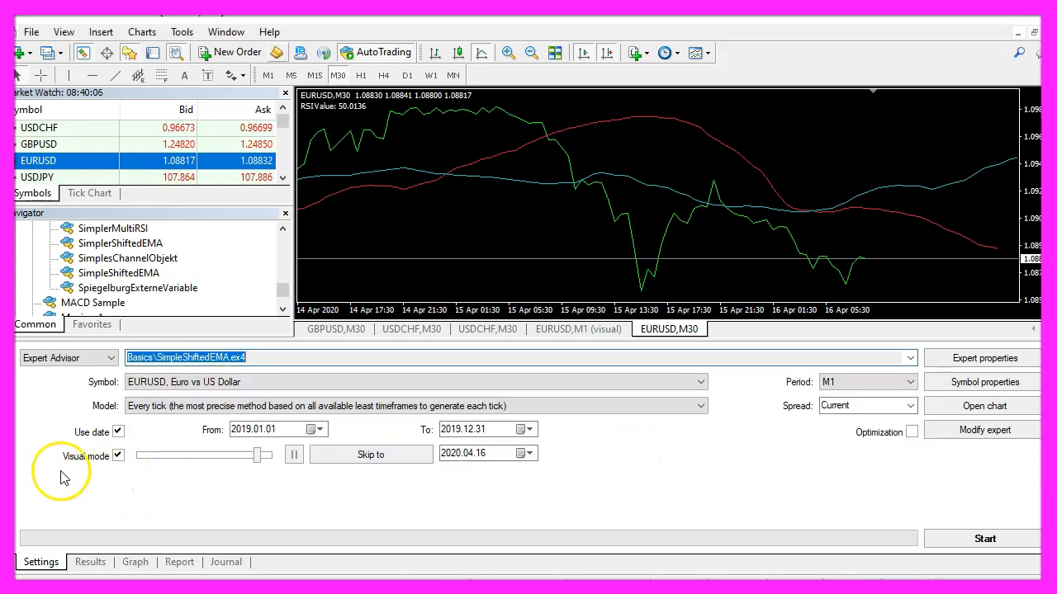
mouse_move(984, 538)
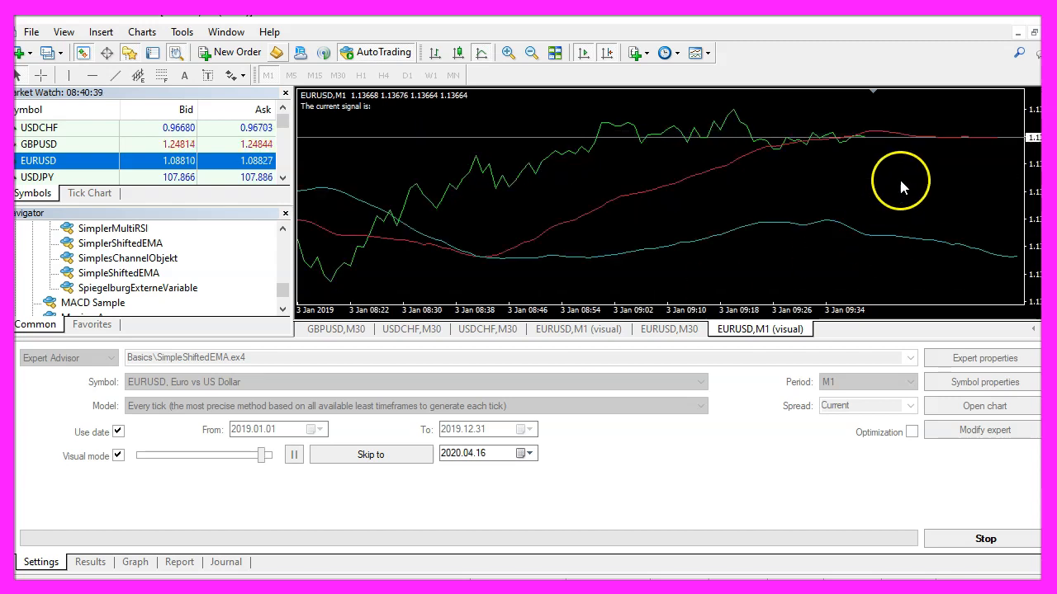
mouse_move(866, 139)
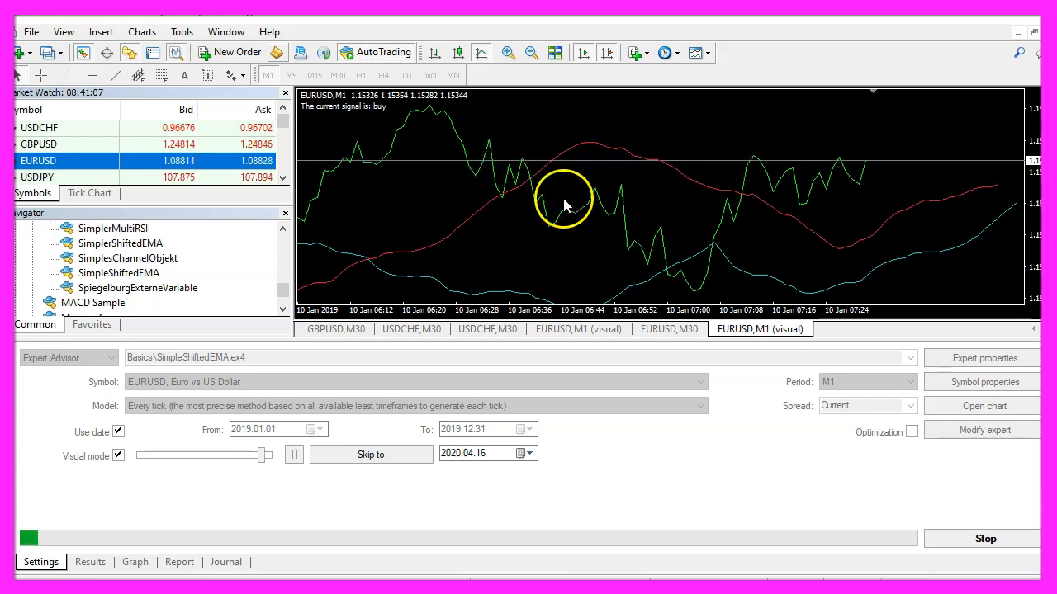
mouse_move(510, 189)
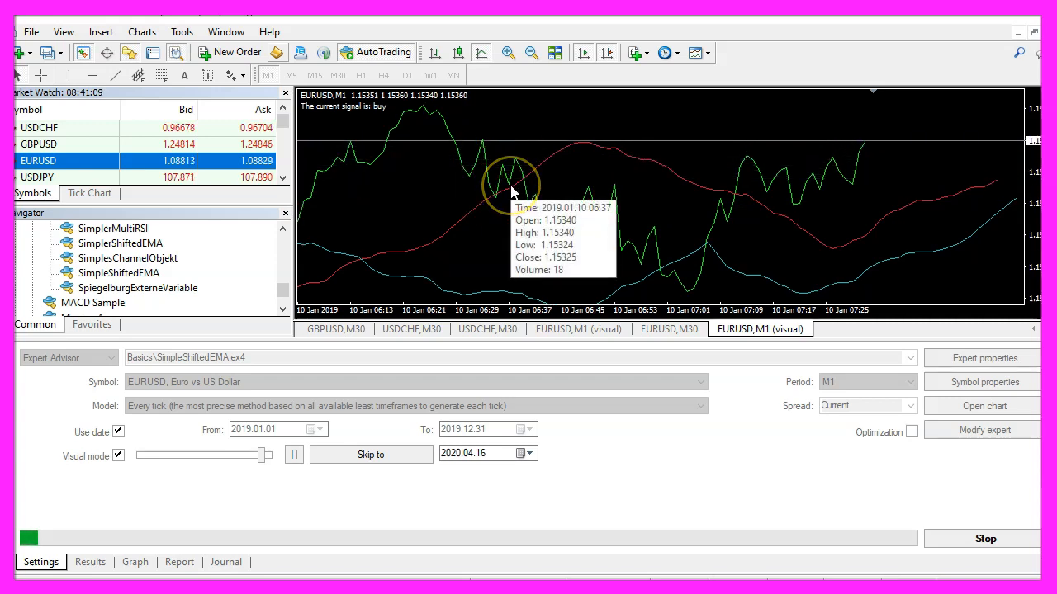
mouse_move(925, 206)
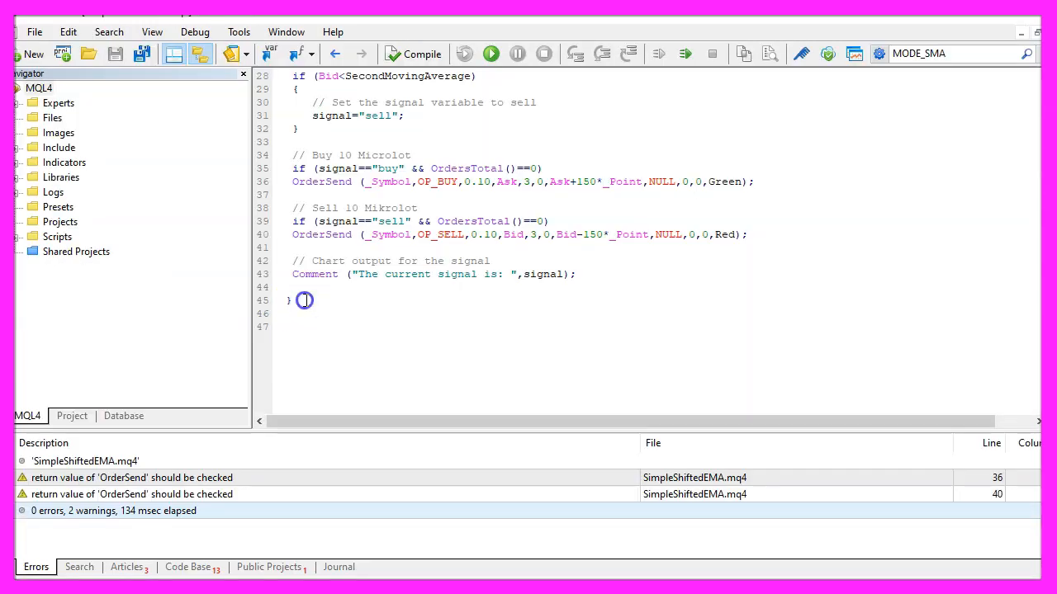
Back in MetaEditor, select all of the SimpleShiftedEMA source code
key(ctrl+a)
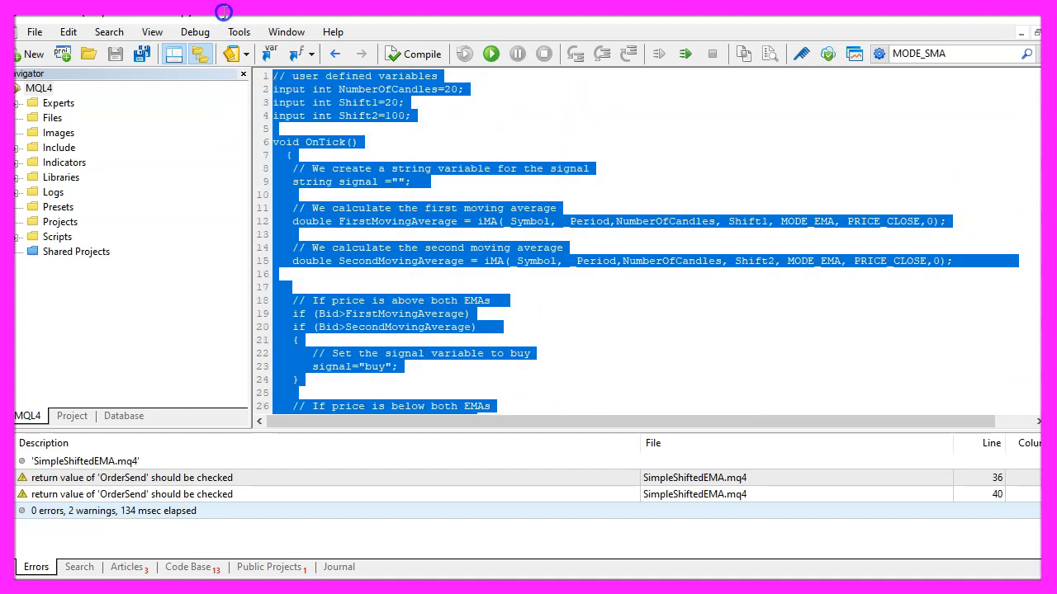